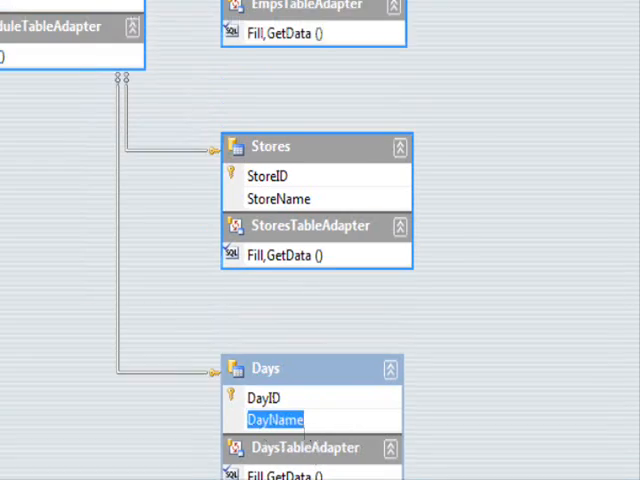
Switch to Form1.vb code and read FillDGV's Columns.Add loop over the Days table
left_click(237, 31)
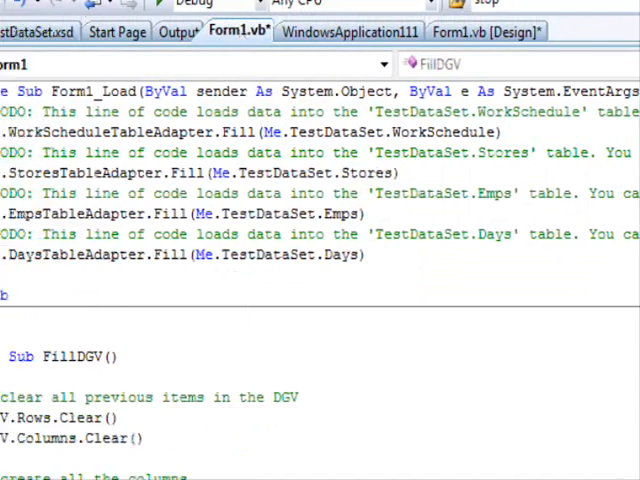
scroll("down", 3)
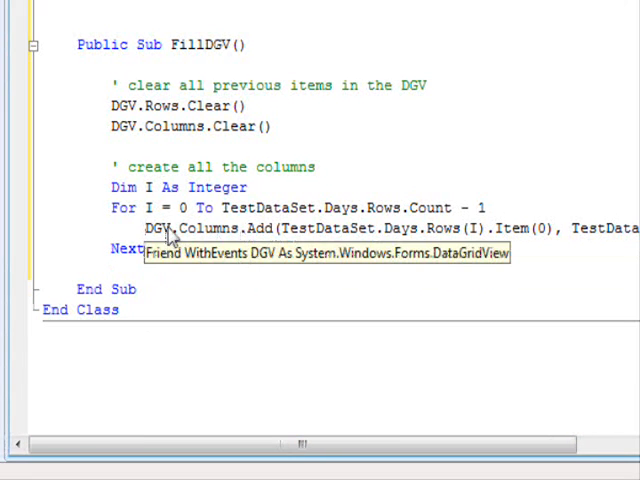
mouse_move(280, 228)
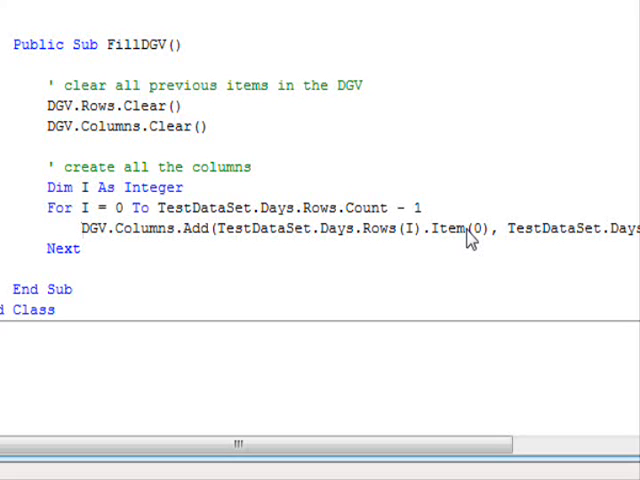
scroll("right", 3)
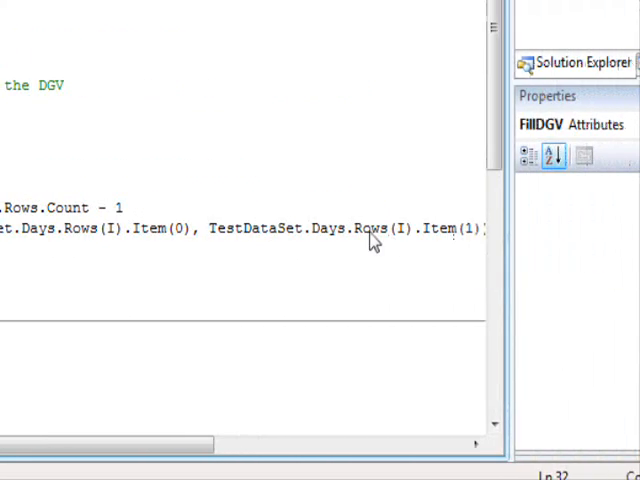
mouse_move(373, 240)
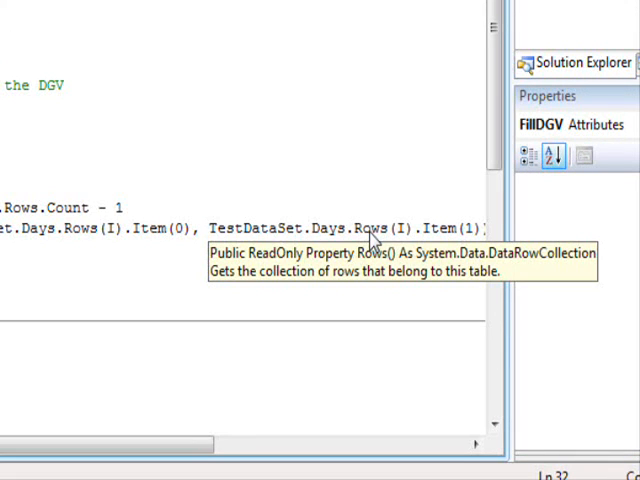
mouse_move(185, 232)
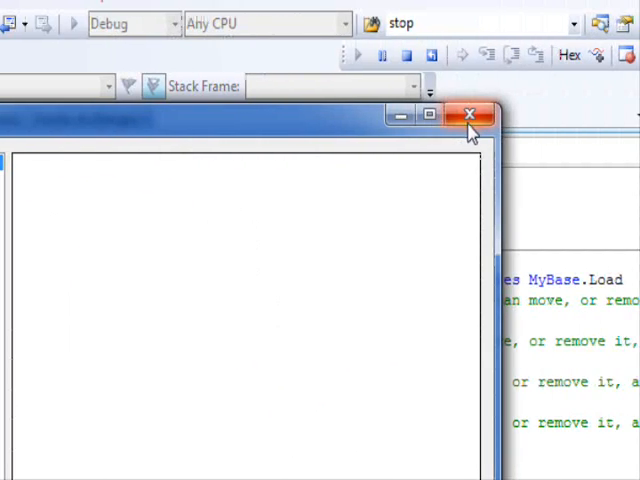
Close the running form and add a FillDGV() call at the end of Form1_Load
left_click(470, 116)
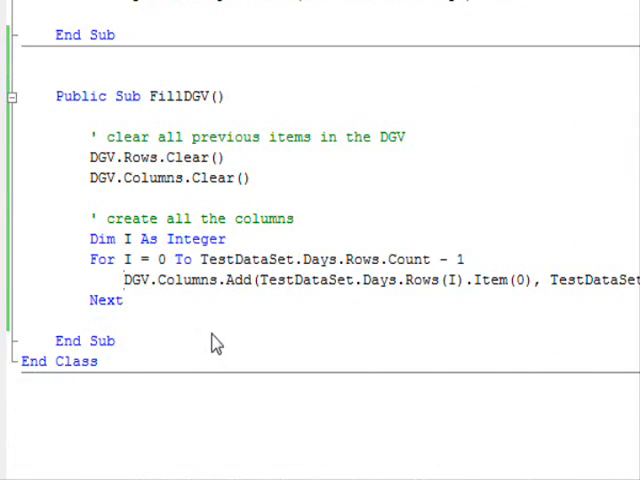
scroll("up", 3)
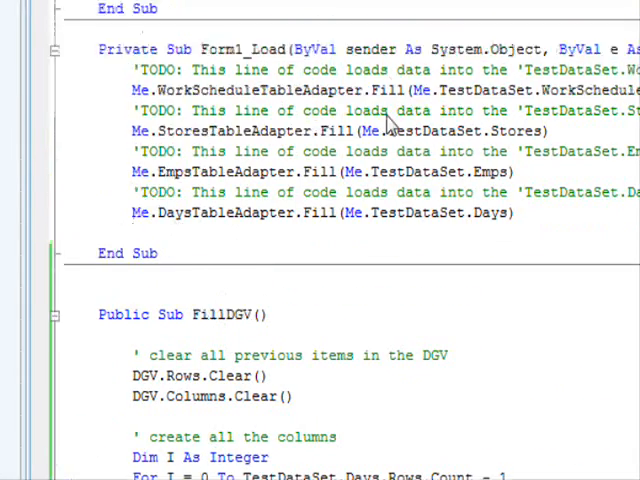
type("fi")
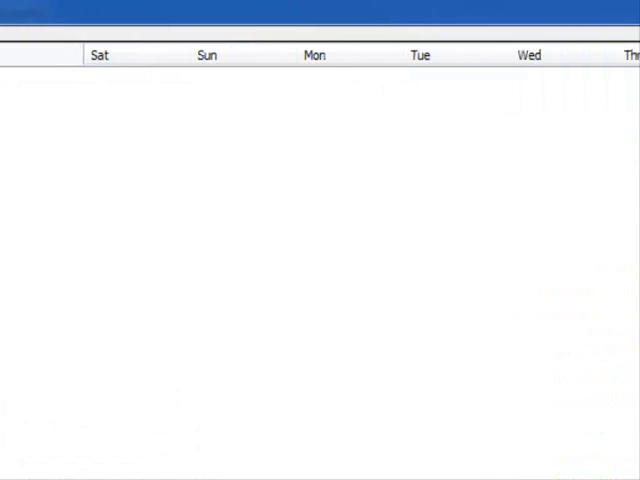
mouse_move(510, 85)
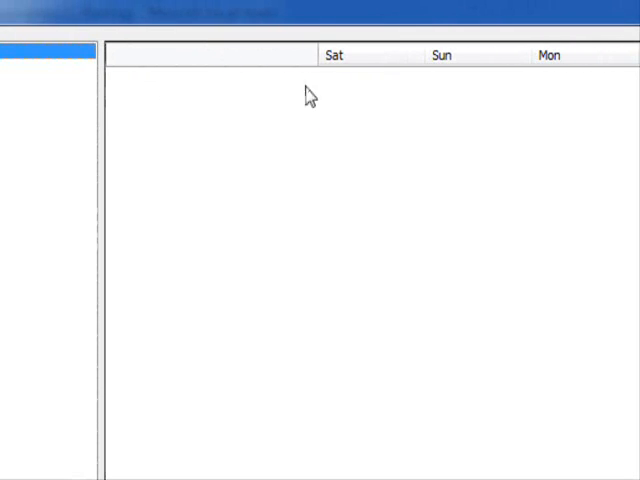
mouse_move(184, 119)
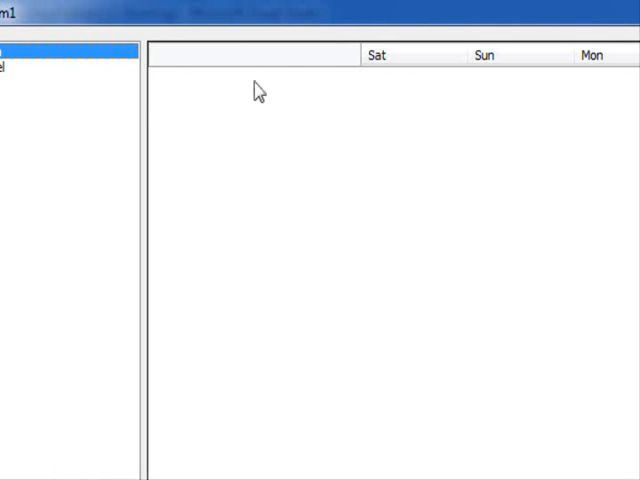
mouse_move(253, 368)
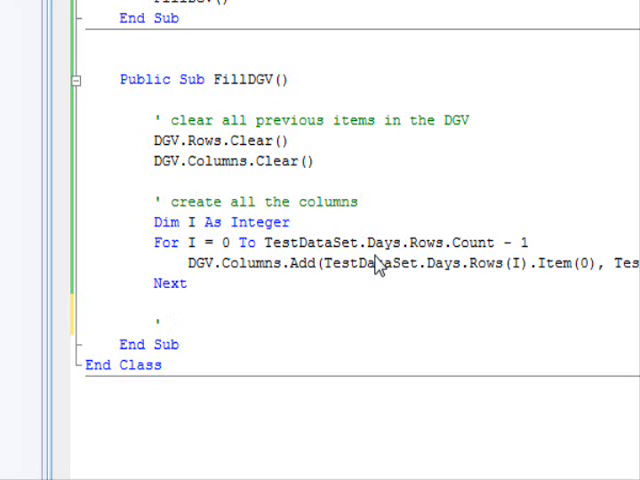
Add comment ' create all the rows and For I = 0 To TestDataSet.Stores.Count - 1
left_click(175, 323)
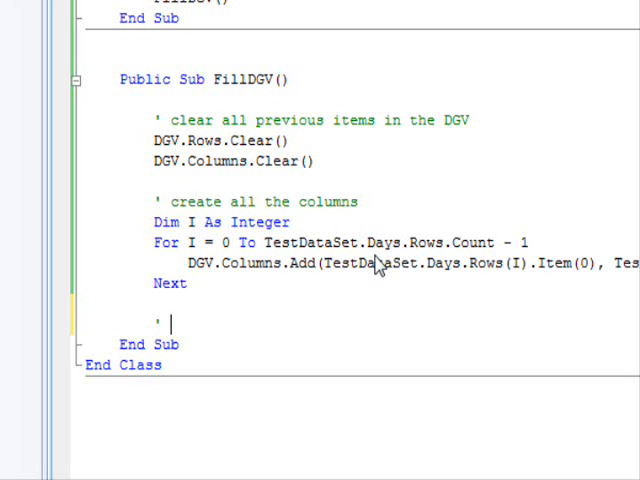
type("create all the")
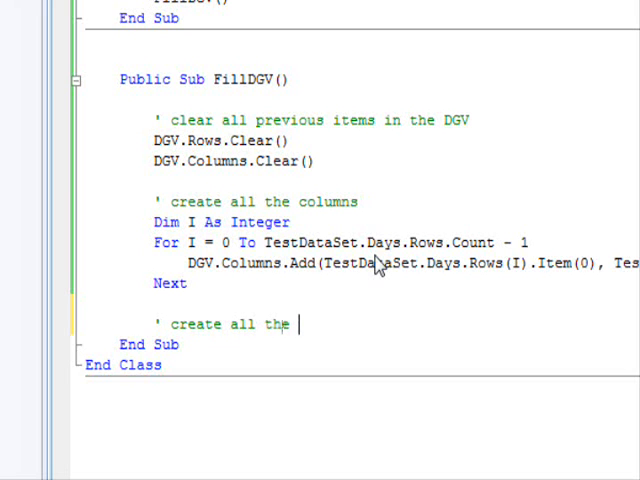
type("rows")
type("For i=0 to Te")
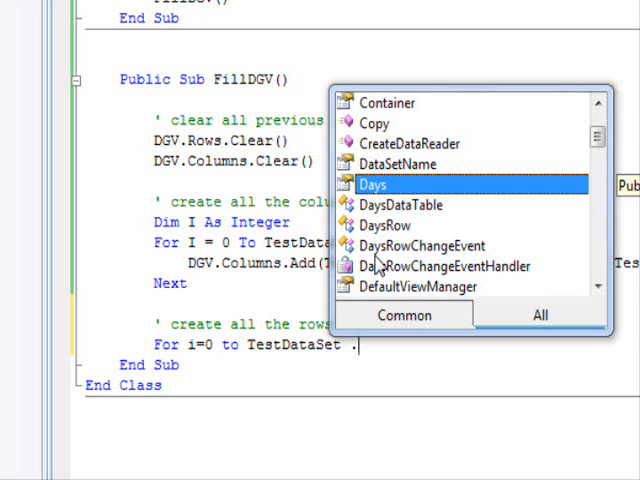
type("st")
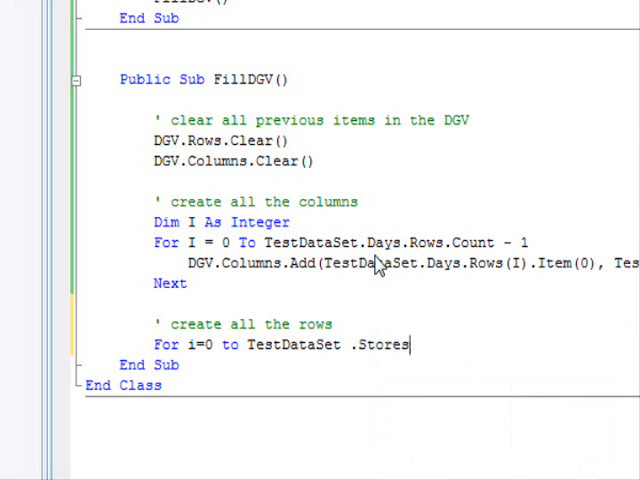
mouse_move(485, 235)
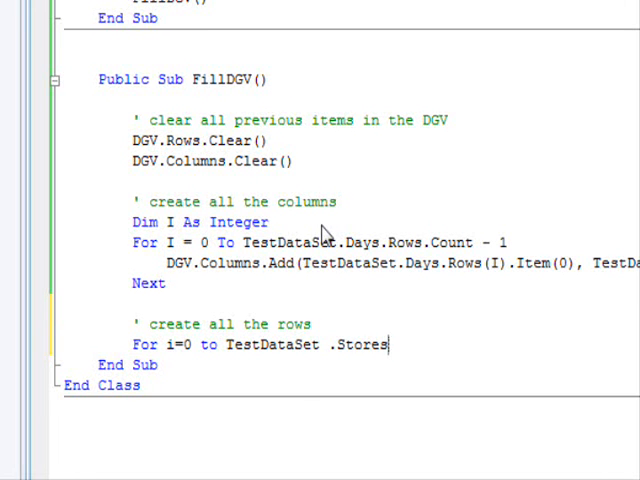
type("cou")
type("DGV.Rows.Add(")
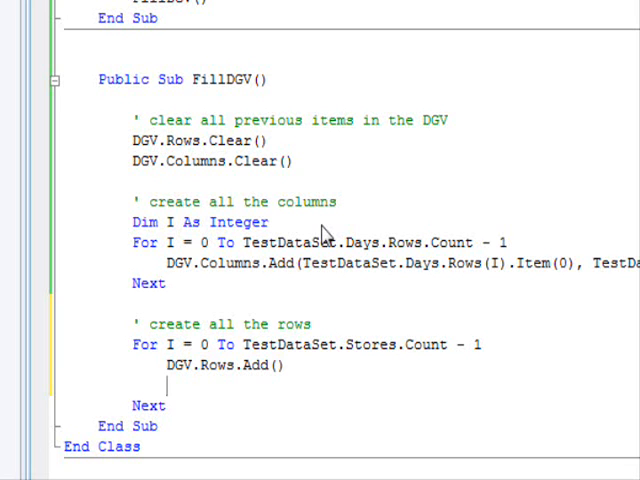
In the loop, add DGV.Rows.Add() and set DGV.Rows(I).HeaderCell.Value = TestDataSet.Stores(I).Item(1)
type("dg")
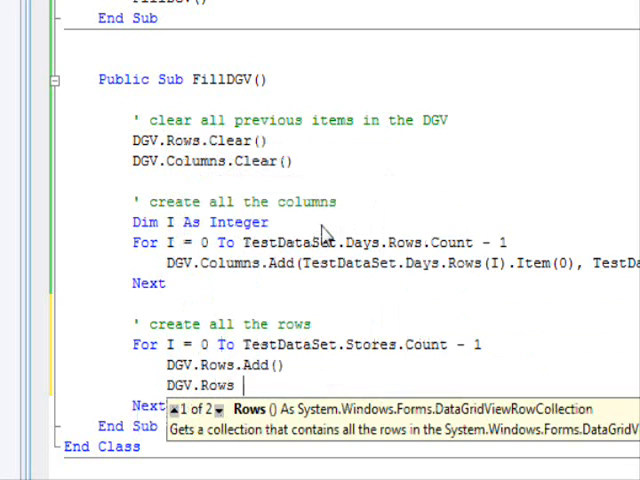
type("(I).HeaderCell")
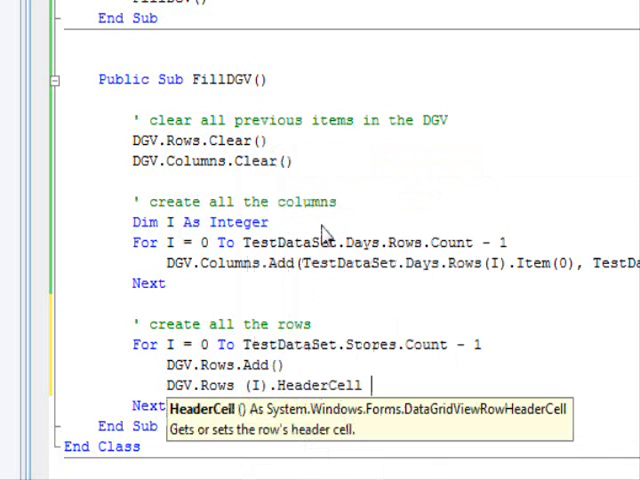
type(".v")
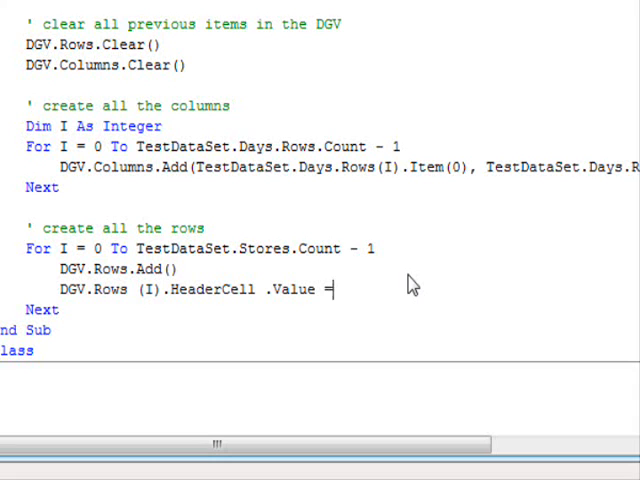
type("ted")
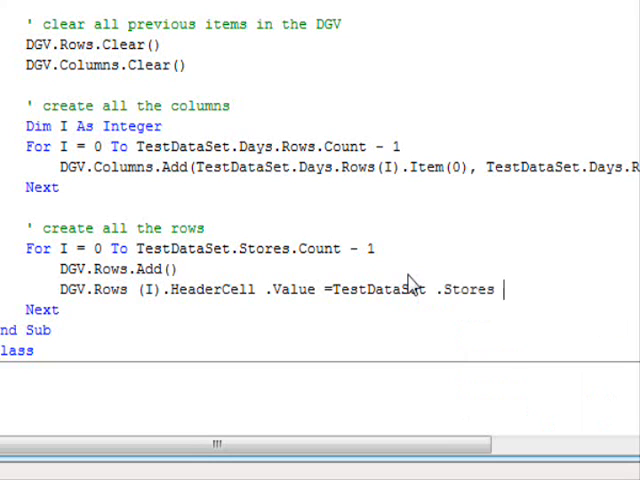
type("(I)")
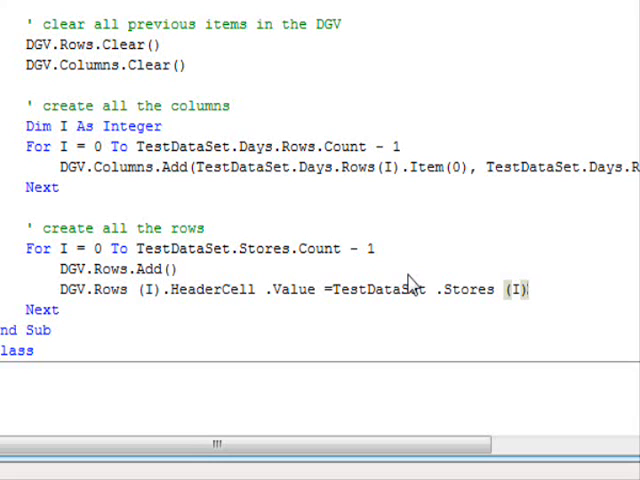
type(".")
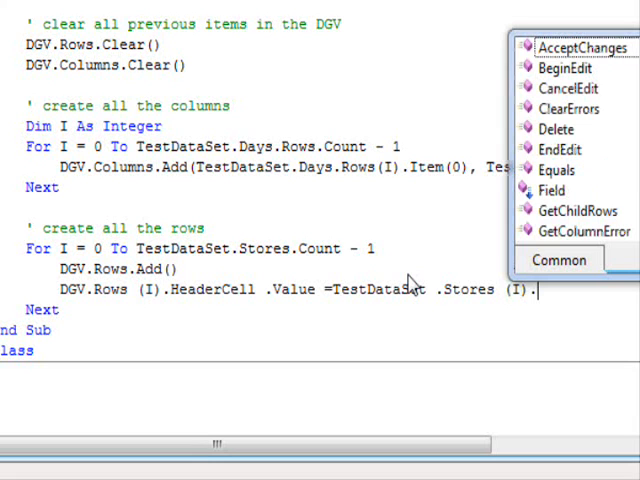
type(".Item")
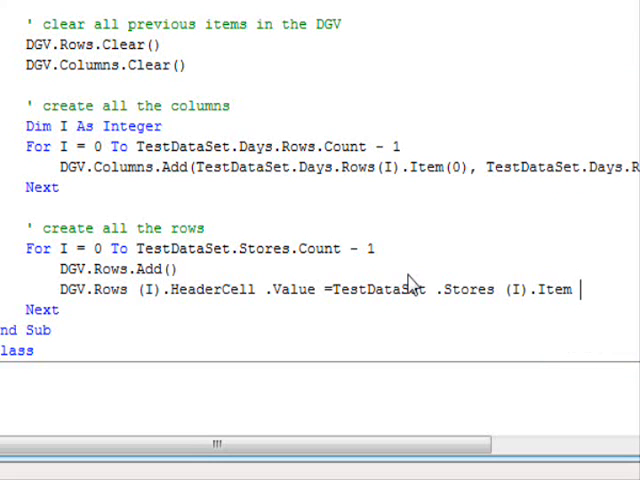
type("(1)")
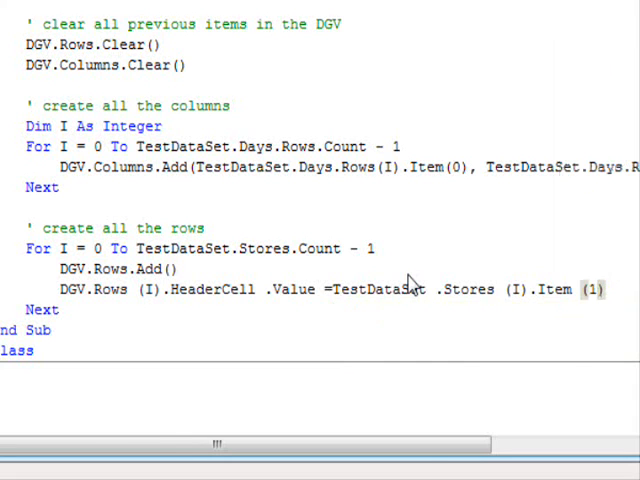
scroll("right", 3)
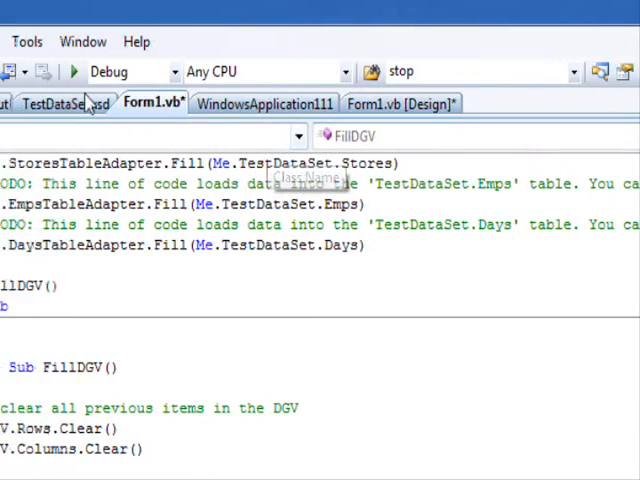
Check the Stores table fields in the dataset diagram, then return to Form1.vb
left_click(57, 102)
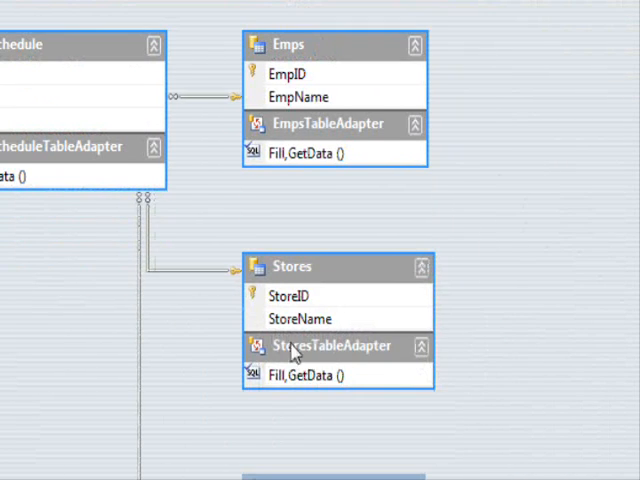
left_click(289, 295)
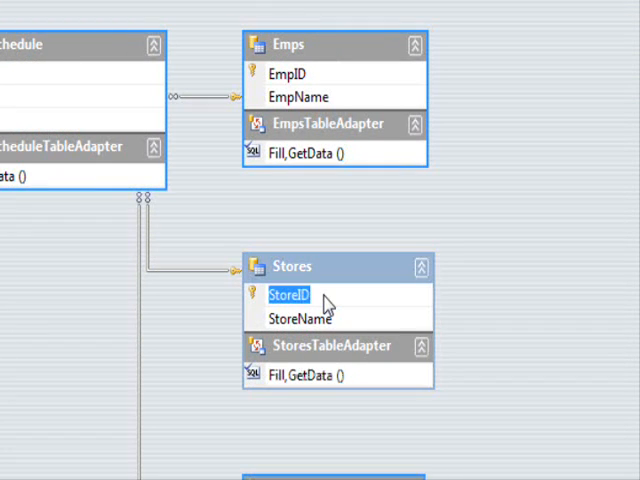
left_click(298, 318)
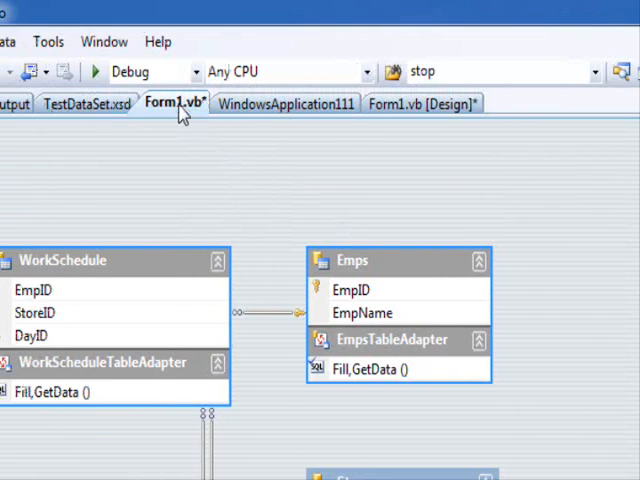
left_click(175, 102)
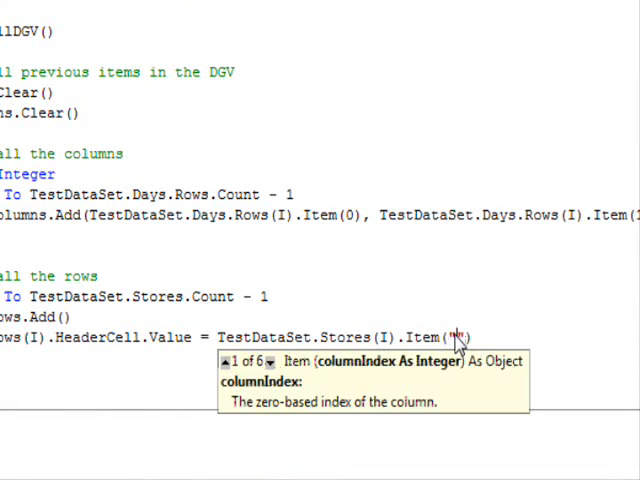
Change the row header value to use Item("StoreName")
type("StoreName")
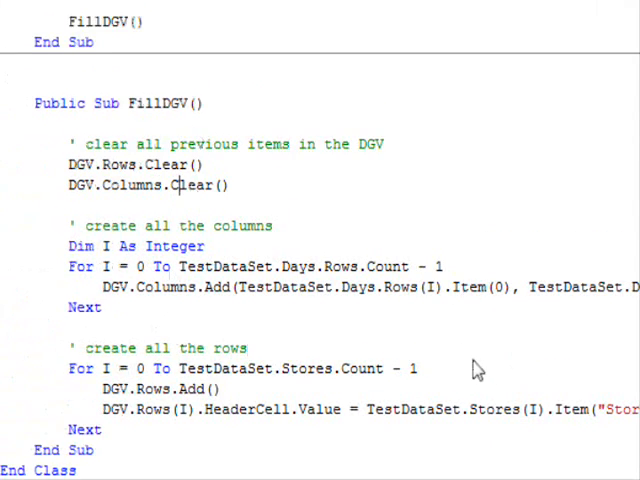
scroll("up", 3)
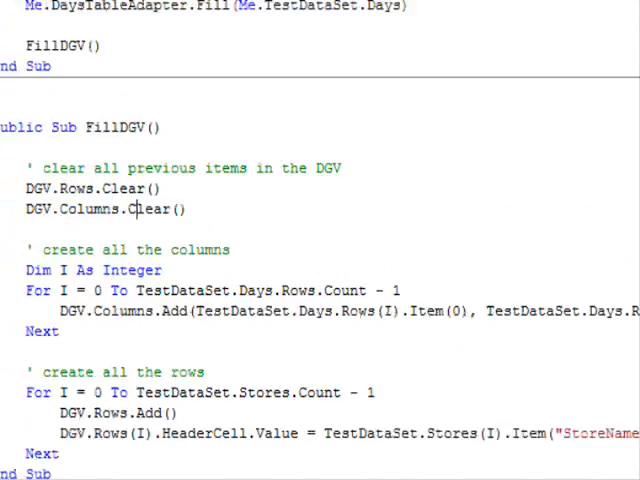
scroll("up", 3)
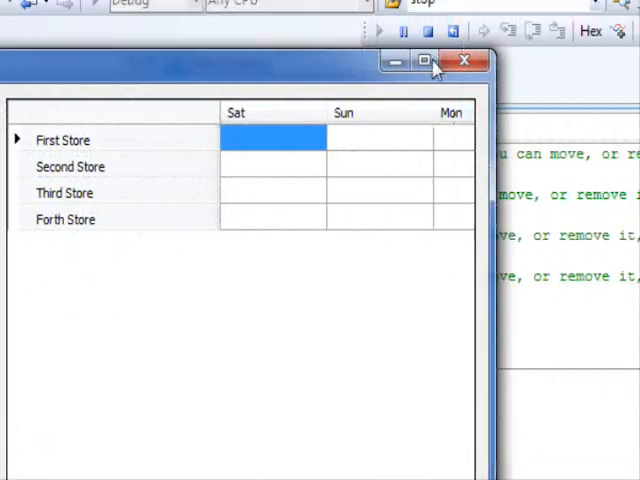
Maximize the running form showing the store-by-day grid
left_click(425, 61)
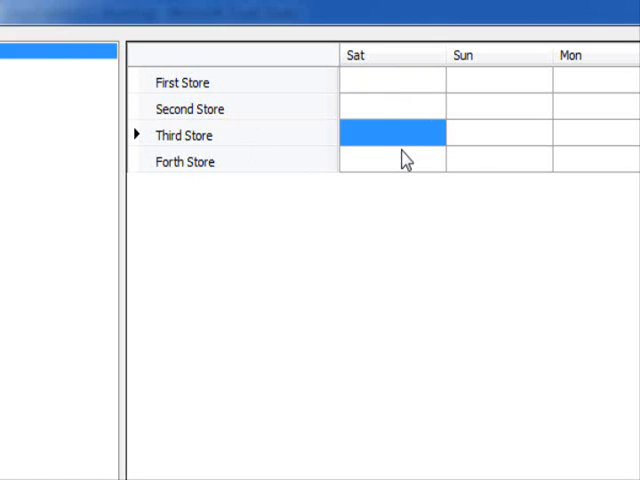
mouse_move(480, 145)
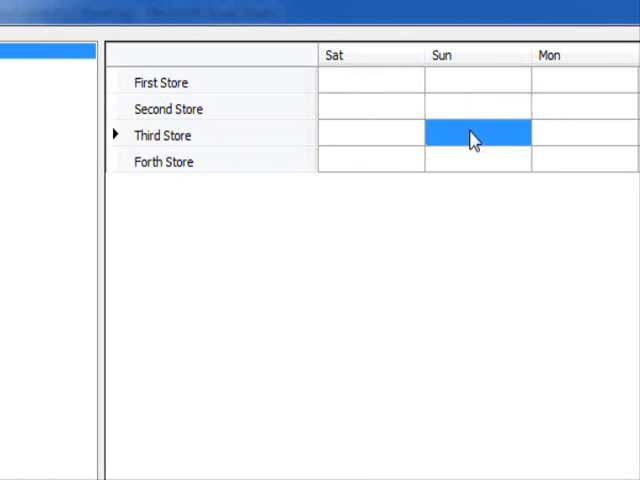
mouse_move(470, 55)
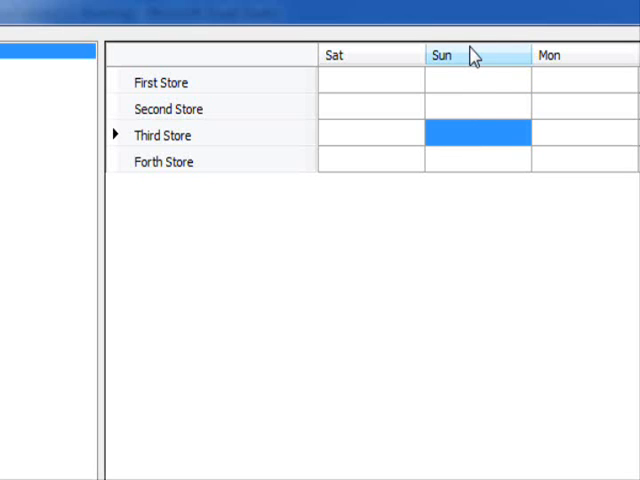
mouse_move(473, 174)
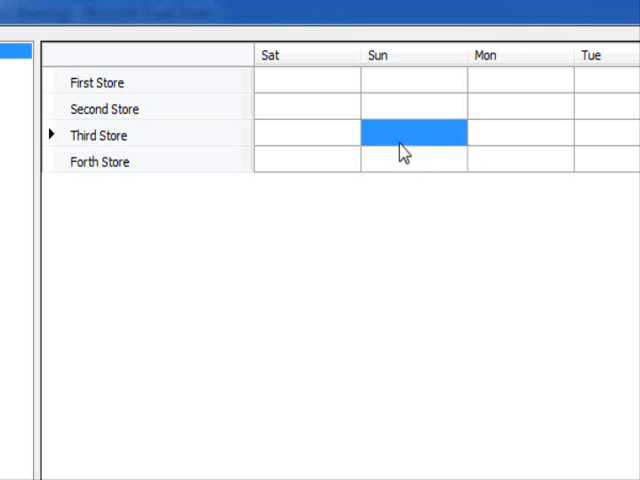
mouse_move(418, 91)
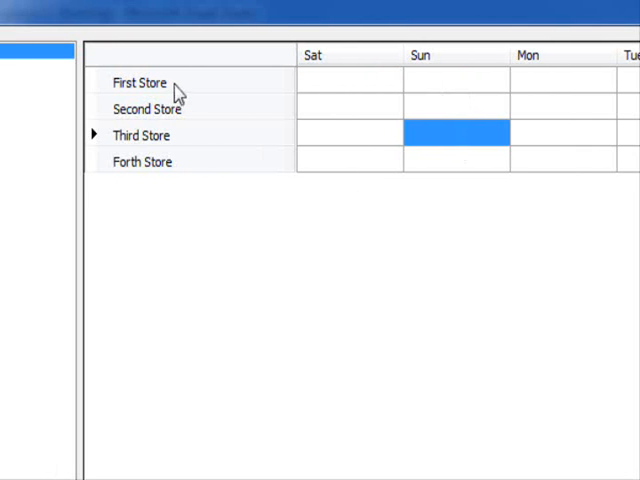
mouse_move(412, 158)
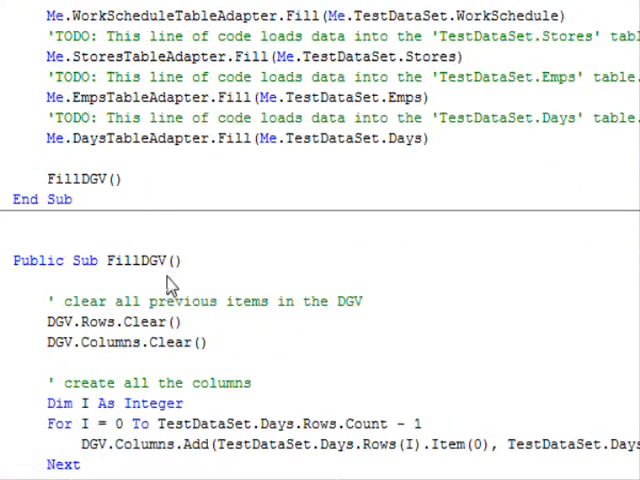
In the columns loop, set DGV.Columns(I).Tag = TestDataSet.Days(I).Item(0)
scroll("down", 3)
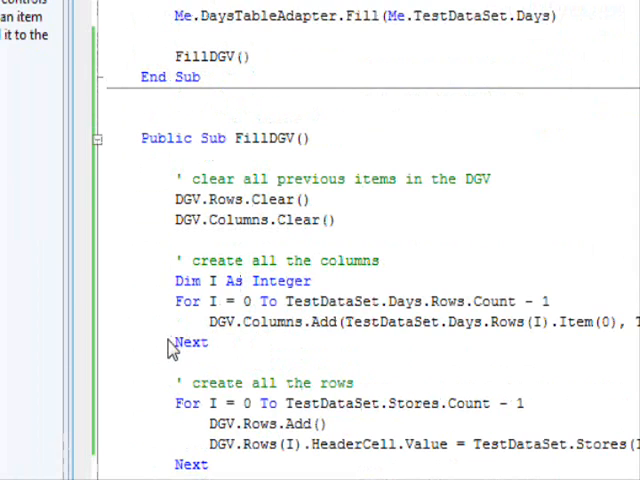
scroll("down", 3)
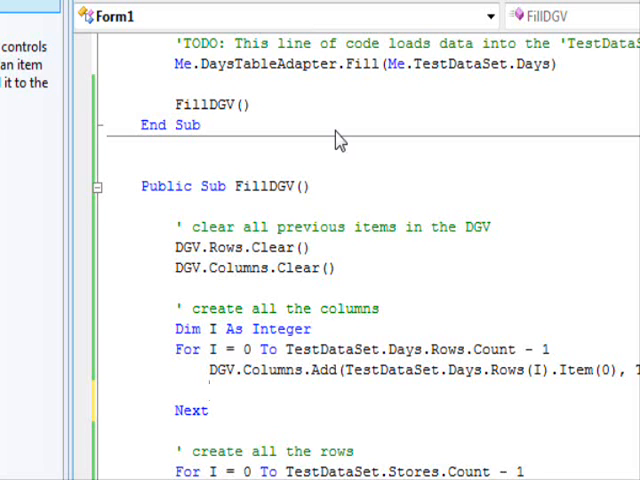
type("dg")
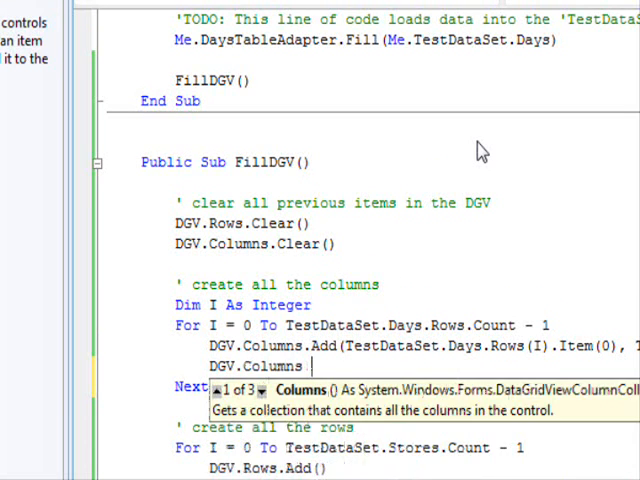
type("(I).t")
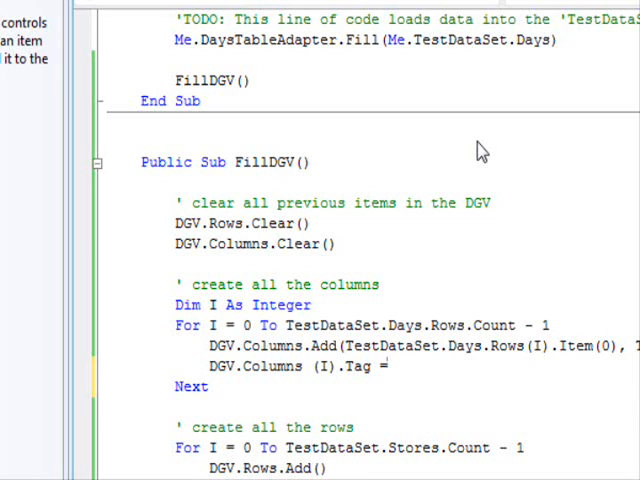
type("t")
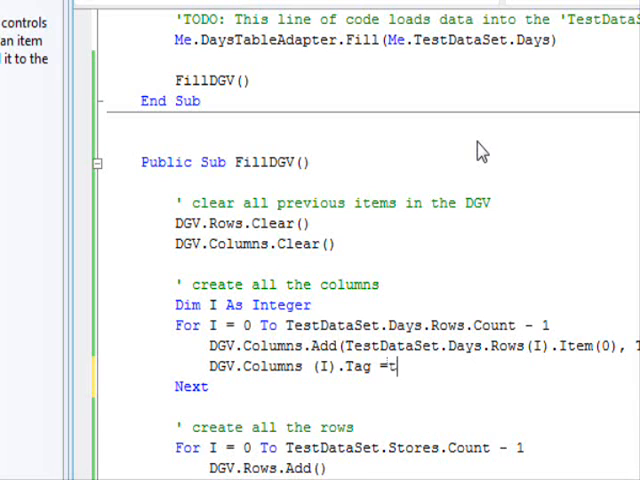
type("estdataSet.Days(I).Item(0")
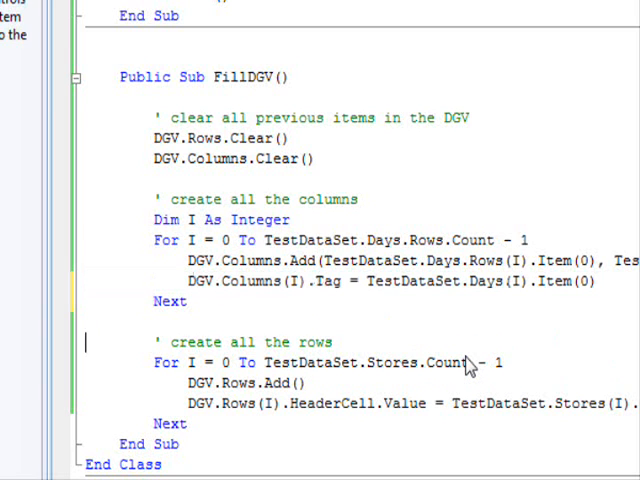
type("DGV.Columns(I).Tag = TestDataSet.Days(I).Item(0)")
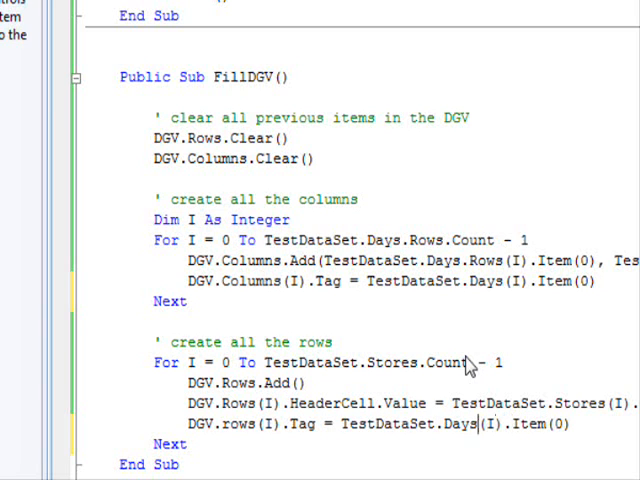
In the rows loop, set DGV.Rows(I).Tag = TestDataSet.Stores(I).Item(0)
type("stores")
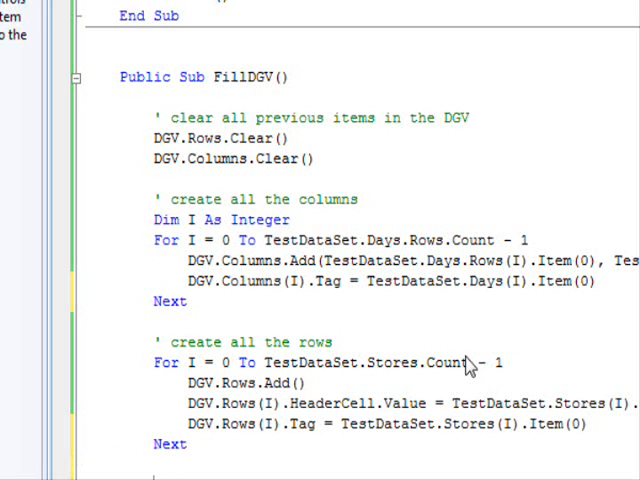
scroll("down", 3)
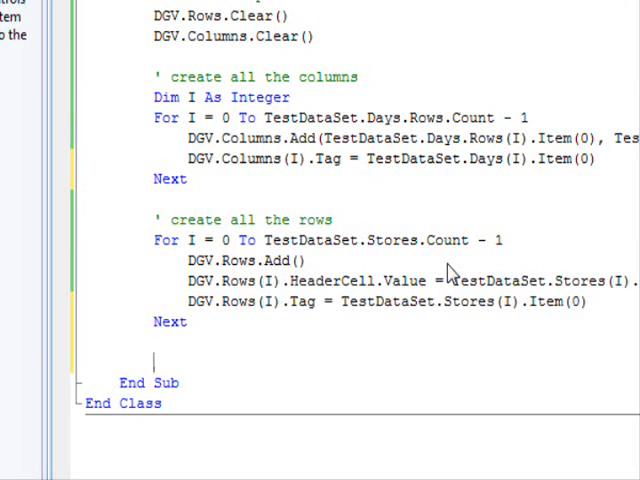
left_click(155, 358)
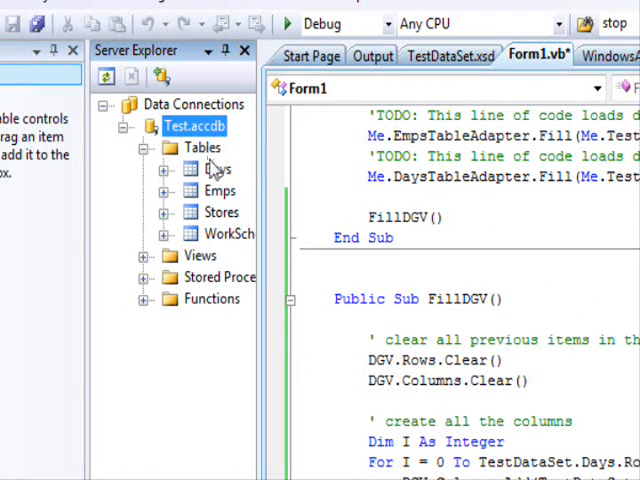
Add a WorkSchedule record E2, ST1, day 1 via Show Table Data, then return to Form1.vb
left_click(163, 233)
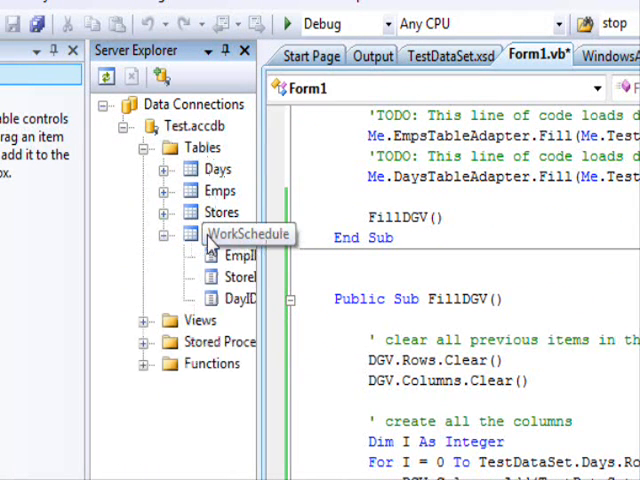
right_click(250, 233)
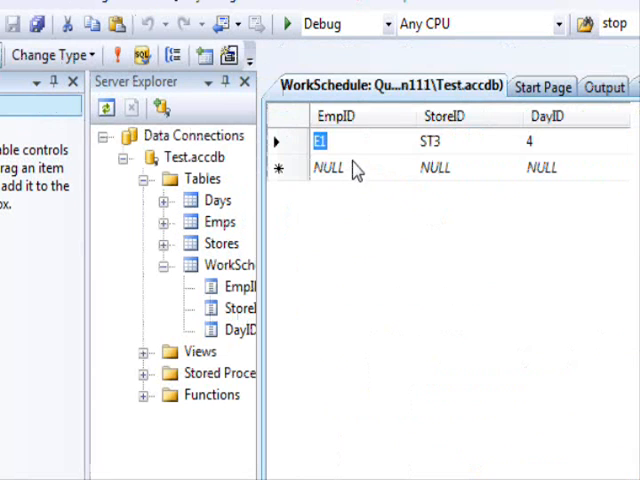
mouse_move(343, 170)
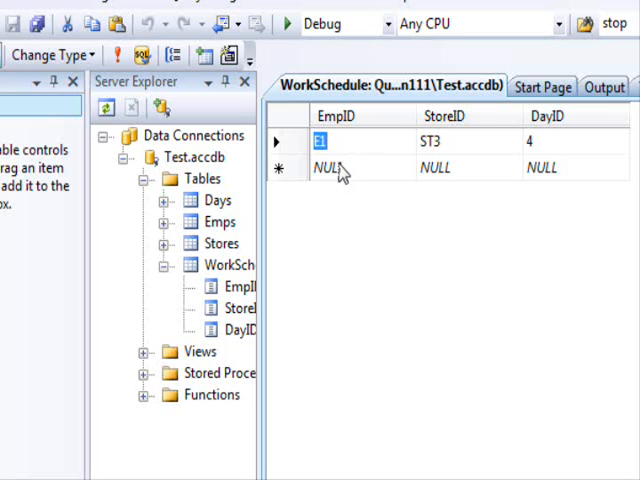
left_click(328, 167)
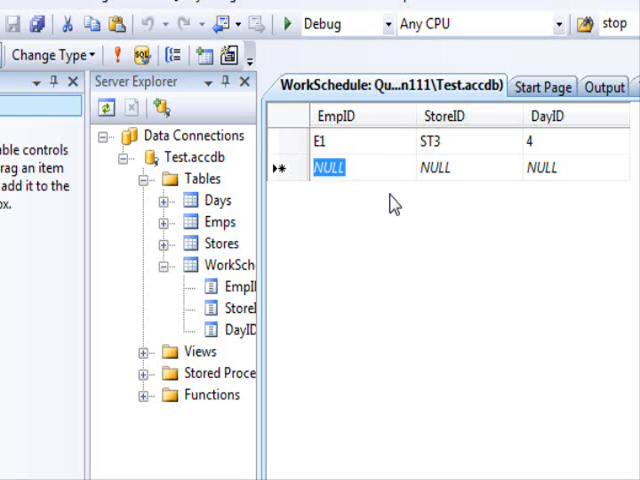
type("E2")
left_click(469, 168)
type("ST")
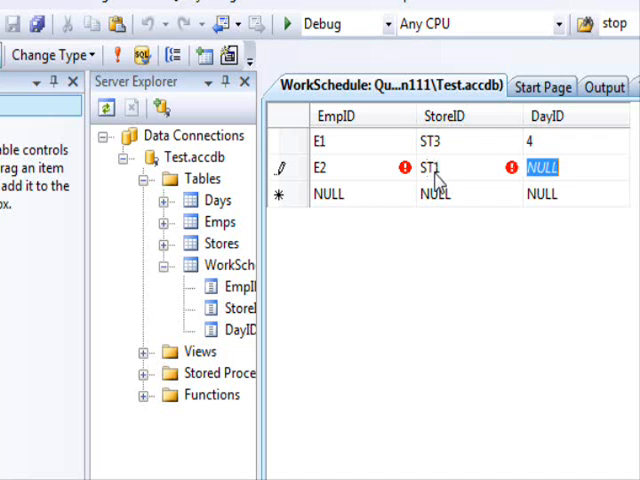
type("1")
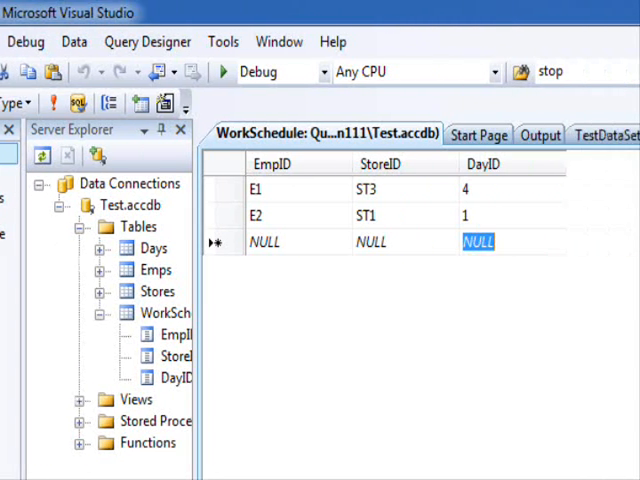
left_click(347, 55)
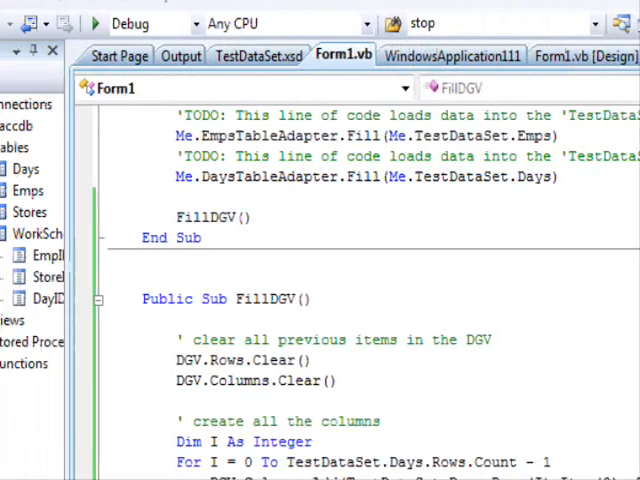
Add the ' fill the cells comment and fix its misspelling
scroll("down", 3)
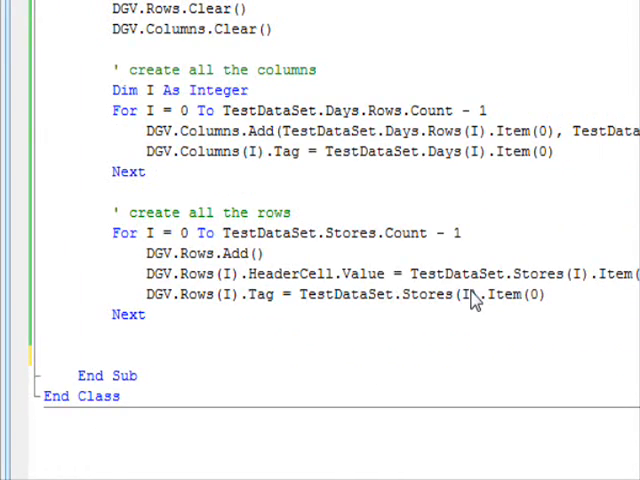
type("' fil the")
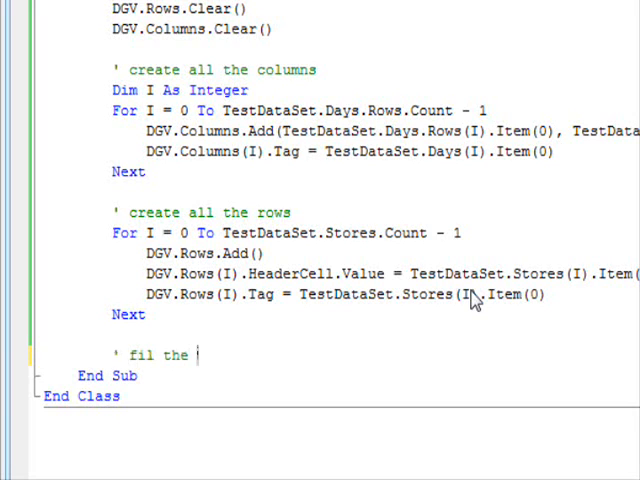
type("cells")
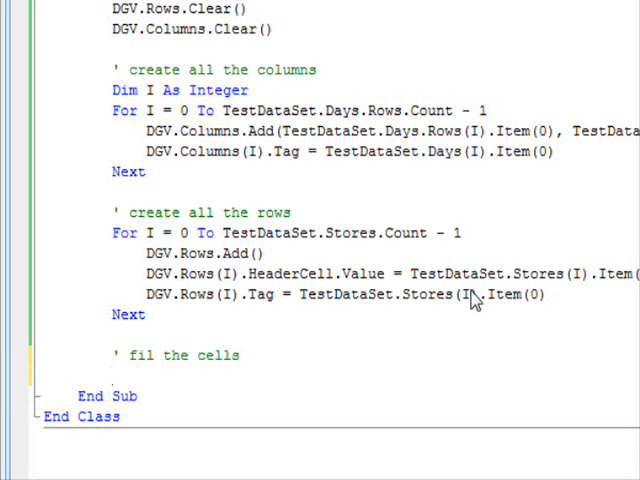
left_click(115, 375)
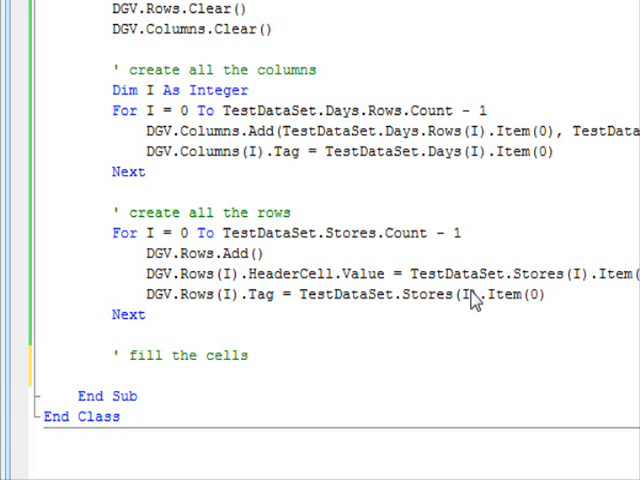
Declare J and nest row/column loops setting DGV.Rows(I).Cells(J).Tag = New Collection
type("Dim J As Integer")
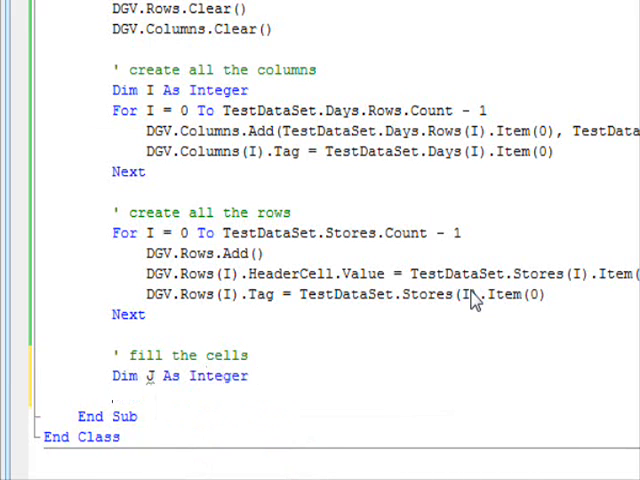
type("For i=0 to DGV.Rows")
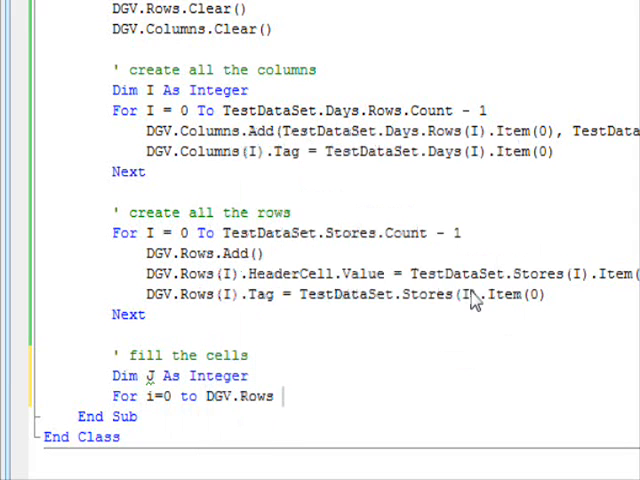
type(".co")
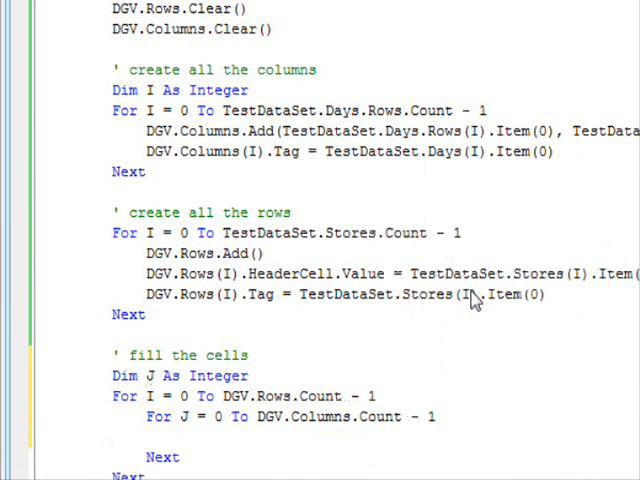
scroll("down", 3)
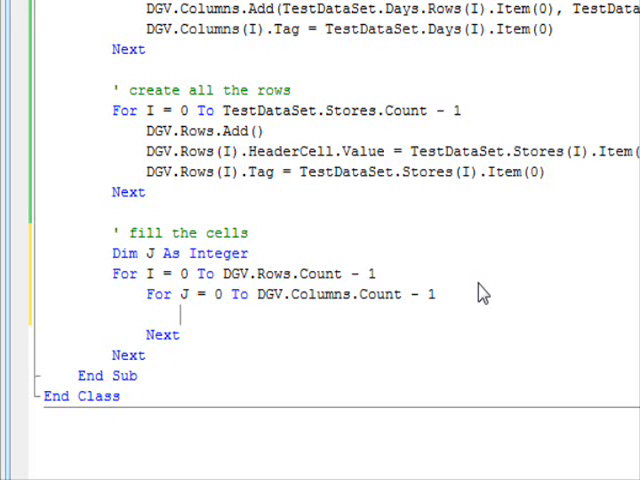
type("d")
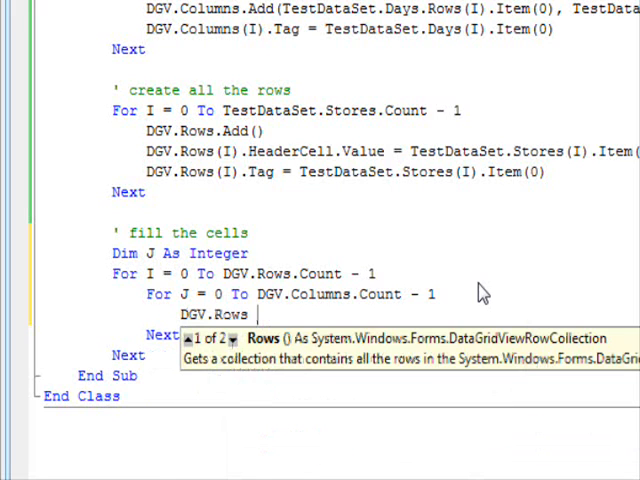
type("(I).Cells")
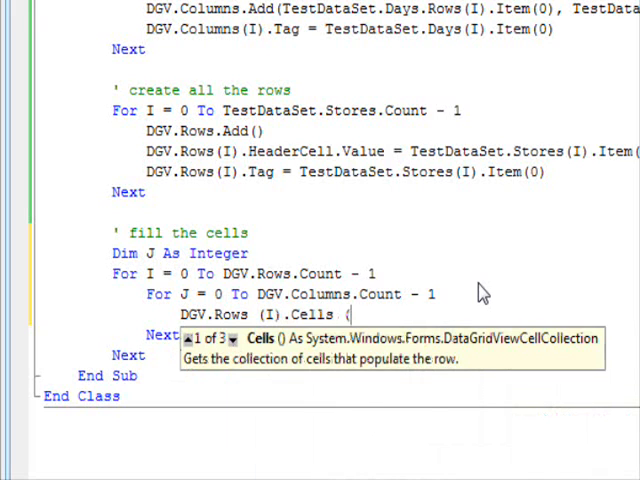
type("(J).Tag =new")
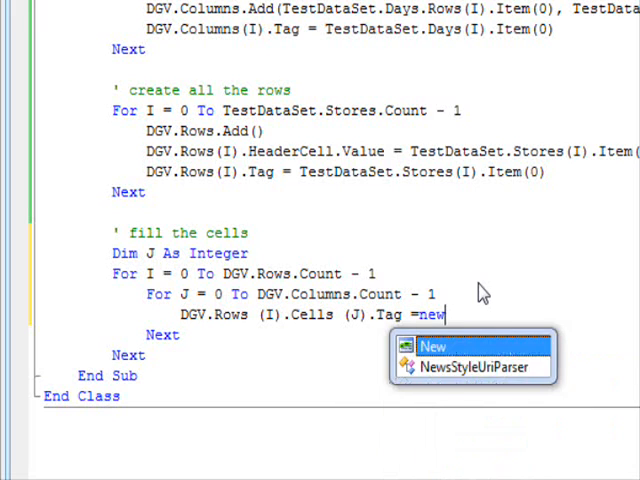
type("co")
type("'")
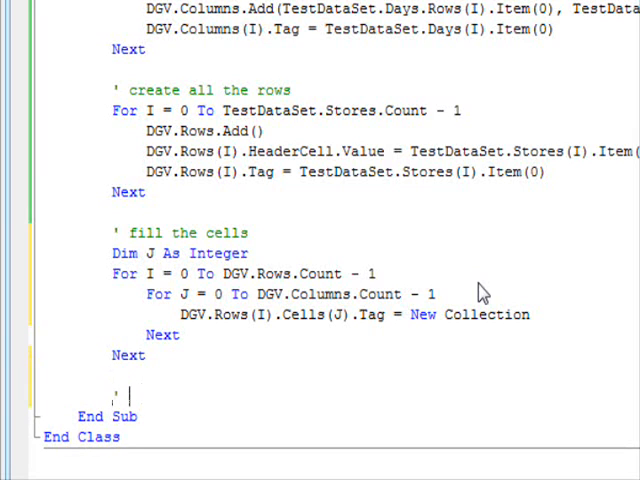
Type the comment 'start working on the workschedule table'
type("start wo")
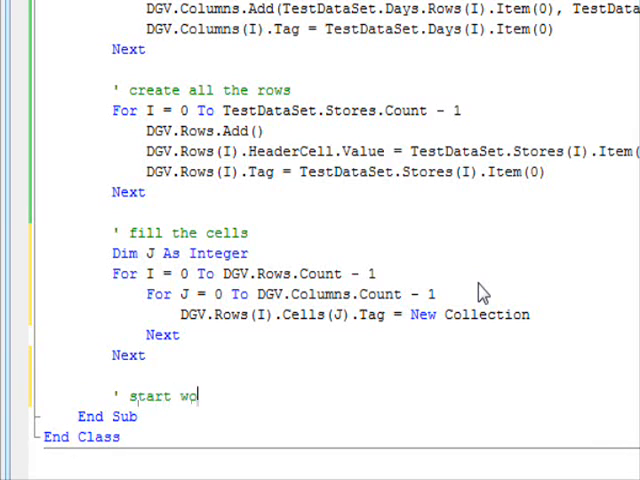
type("rking on the")
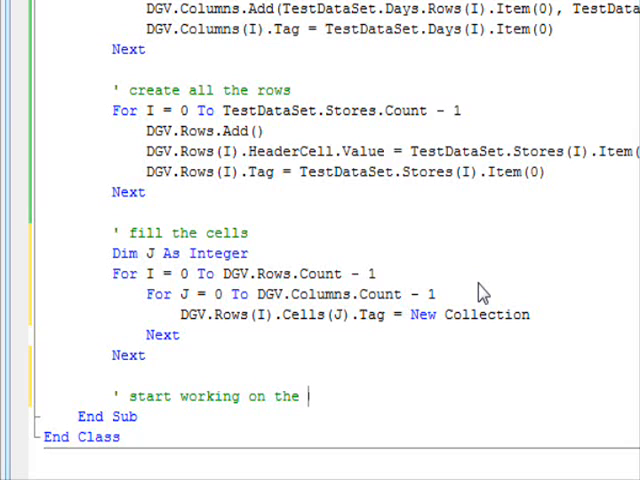
type("worksc")
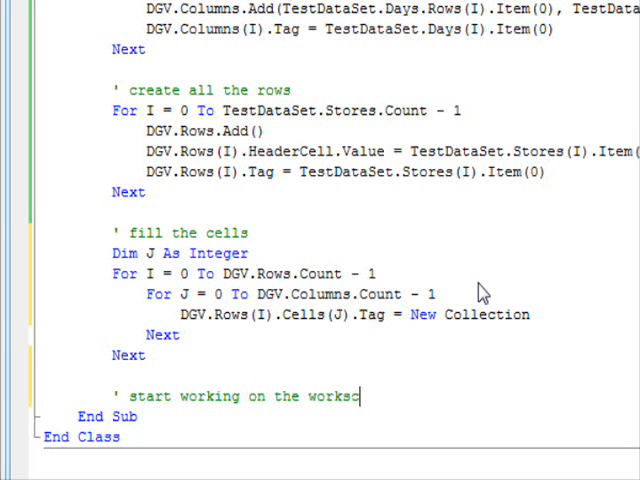
type("hedule tab;le")
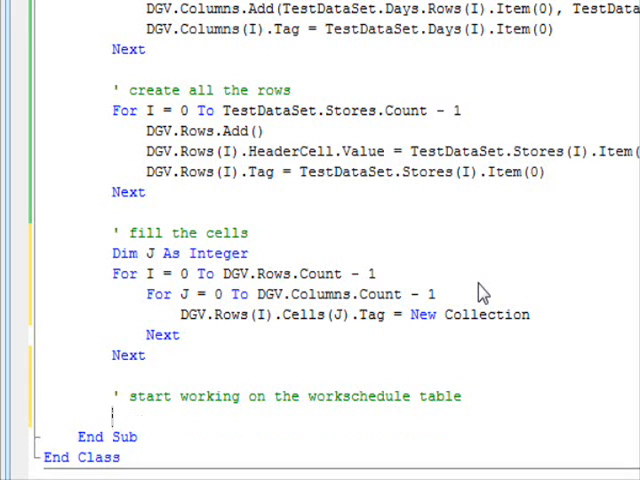
scroll("down", 3)
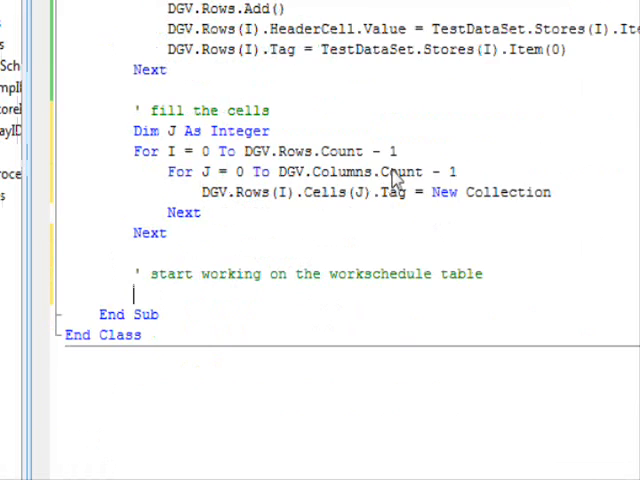
scroll("down", 3)
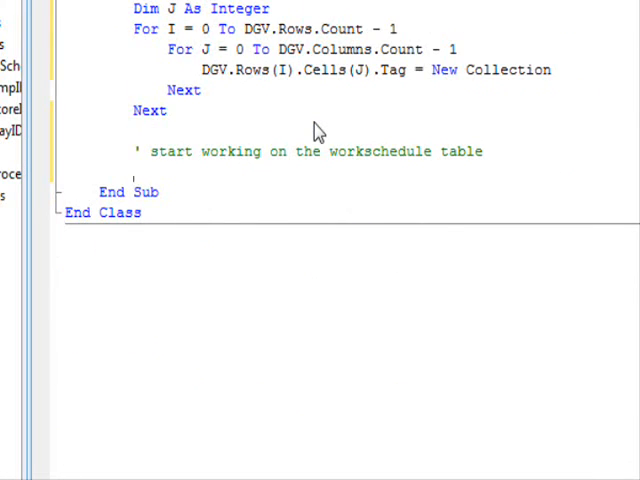
Add For I = 0 To TestDataSet.WorkSchedule.Count - 1, beginning Dim DayID As String =
type("For i")
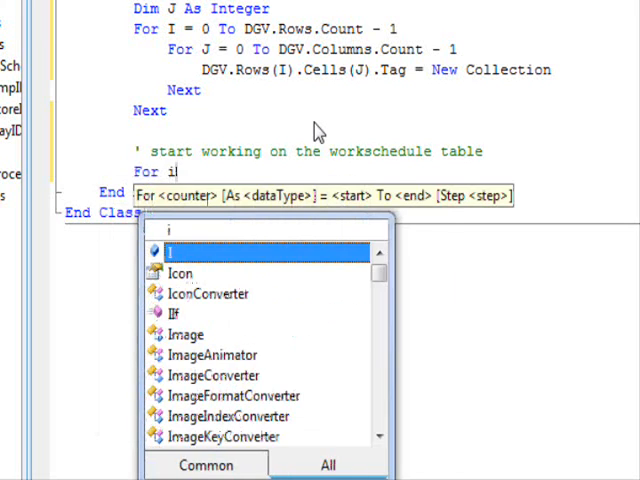
type("=0 to work")
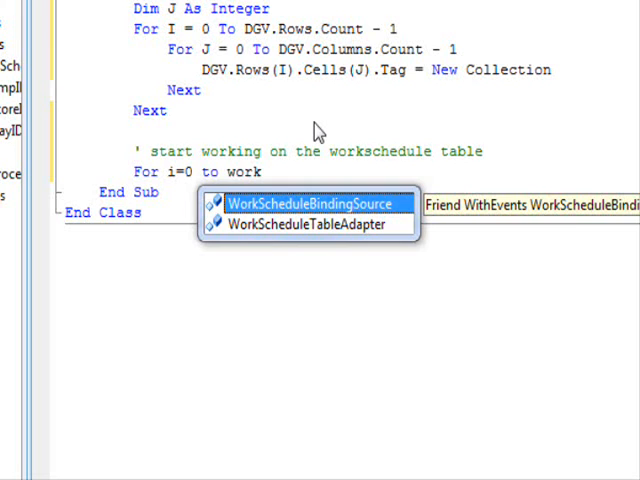
type("tes")
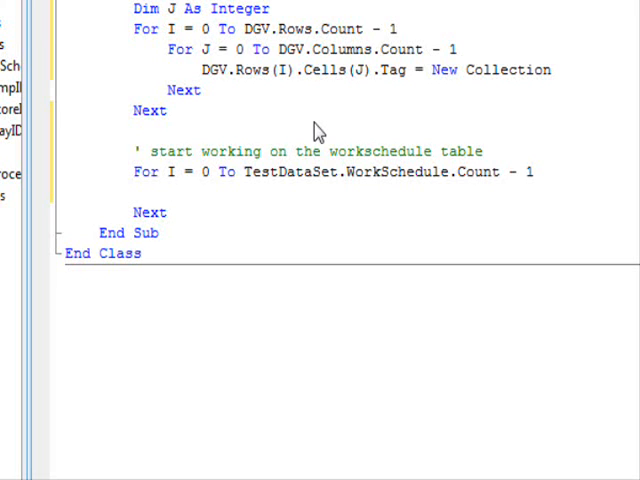
type("Dim")
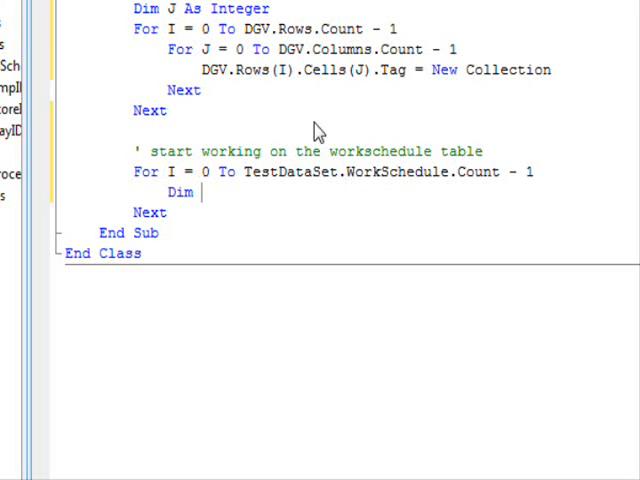
type("DayID")
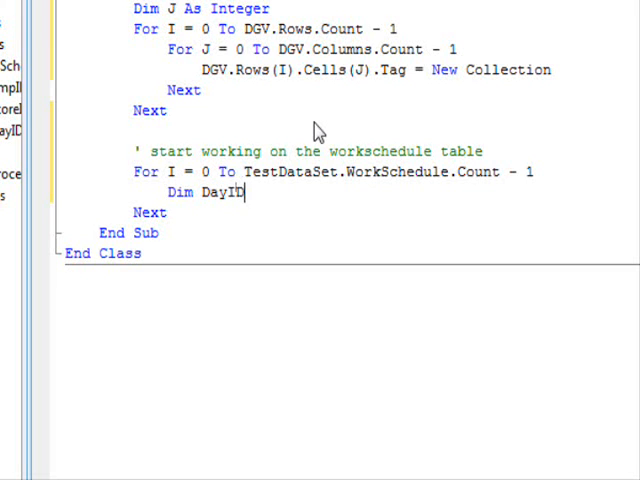
type("As String")
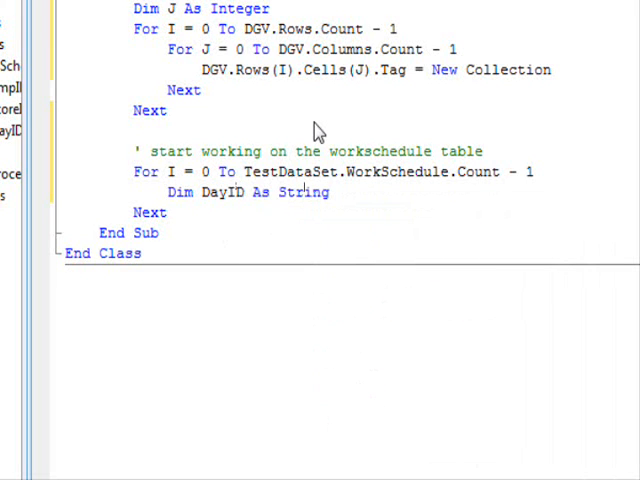
type("=")
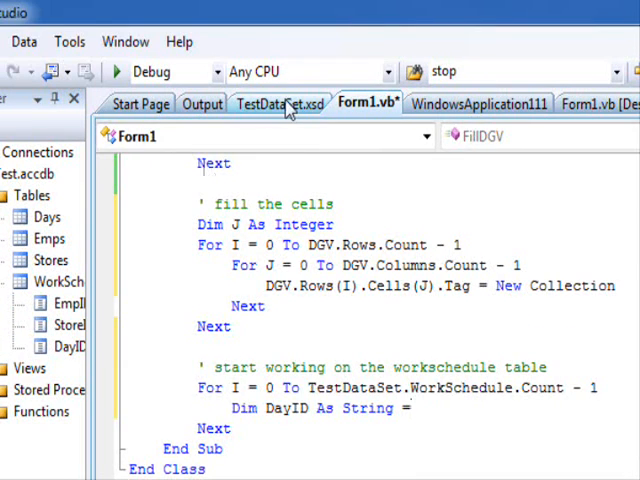
Check the WorkSchedule columns in the TestDataSet.xsd designer, then return to Form1.vb
left_click(288, 103)
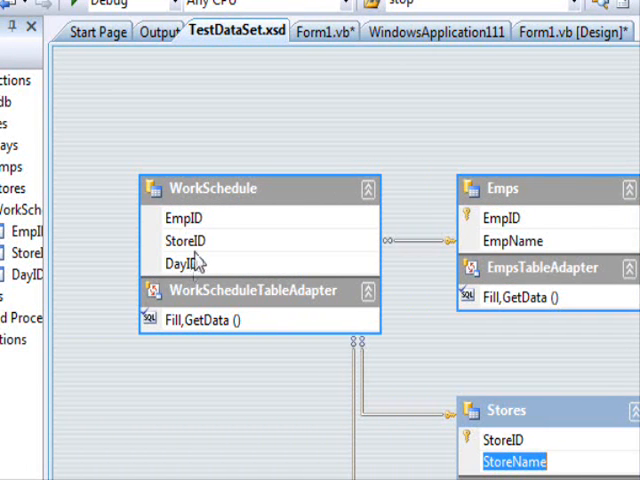
left_click(322, 106)
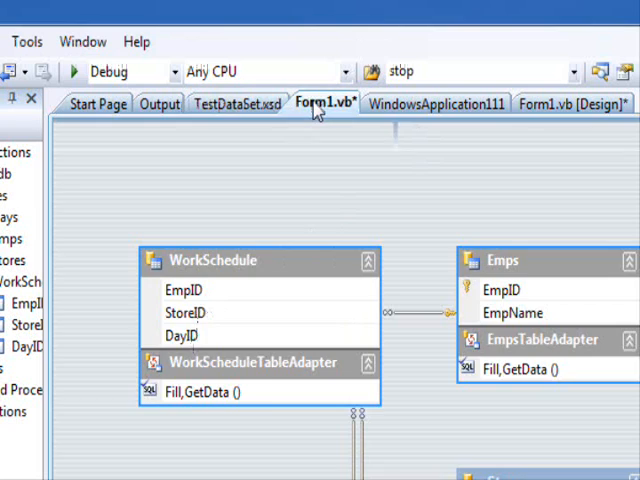
left_click(323, 103)
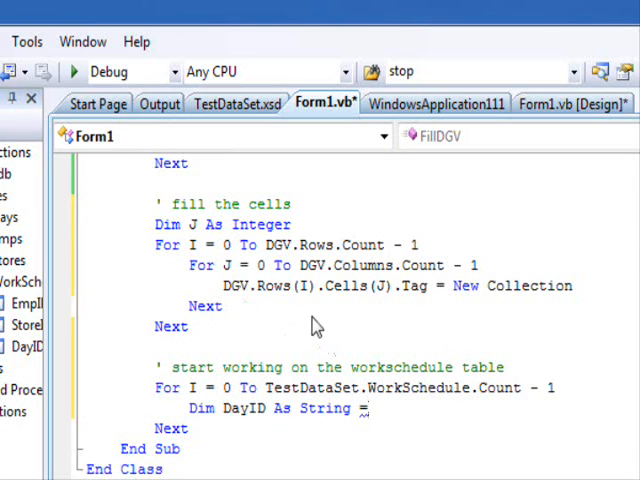
Begin assigning DayID from TestDataSet.WorkSchedule(I).Item in the code
double_click(365, 388)
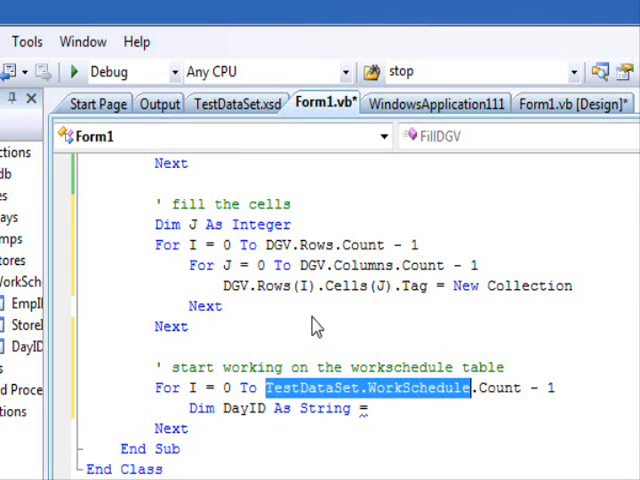
type("TestDataSet.WorkSchedule")
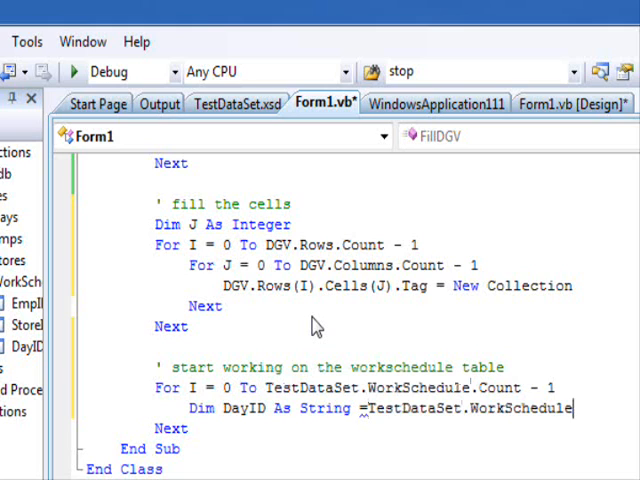
type("(I).Item")
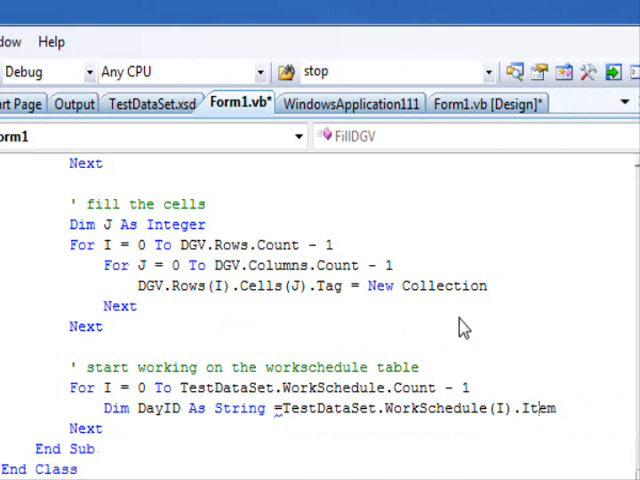
Declare DayID, StoreID and EmpID strings from TestDataSet.WorkSchedule(I).Item, checking the schema fields
type("(\"DayID")
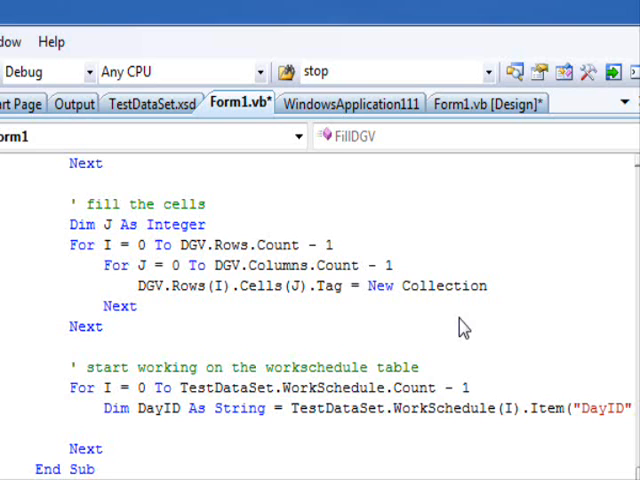
type("Dim Store")
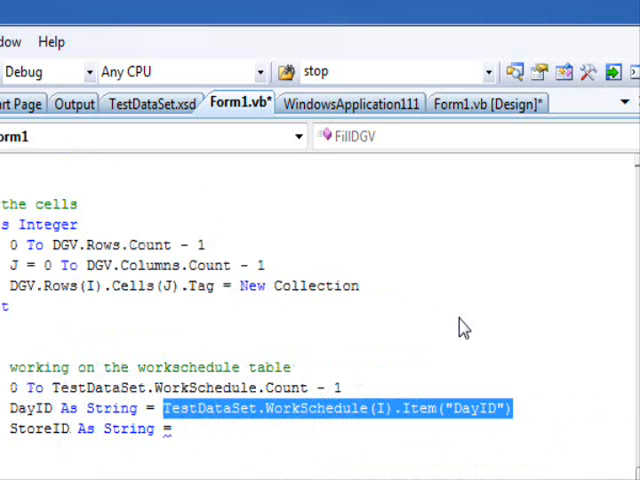
type("TestDataSet.WorkSchedule(I).Item(\"DayID\")")
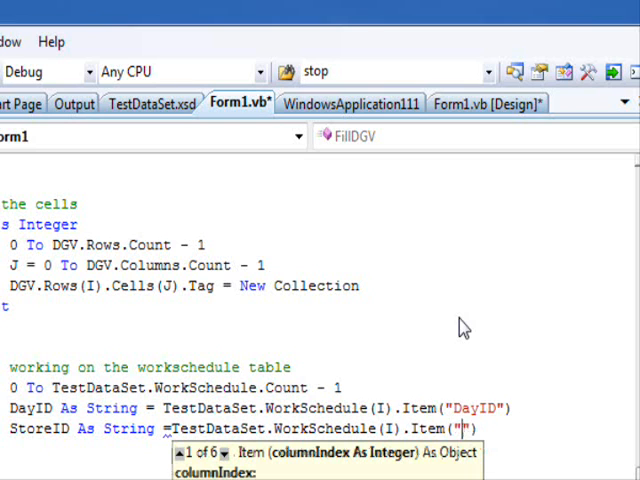
type("StoreID")
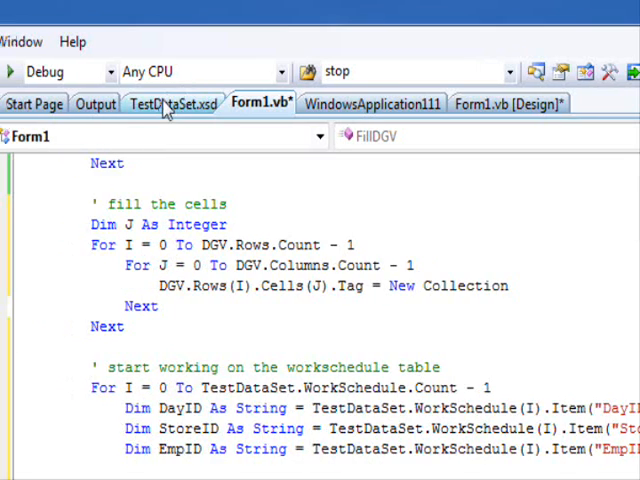
left_click(175, 103)
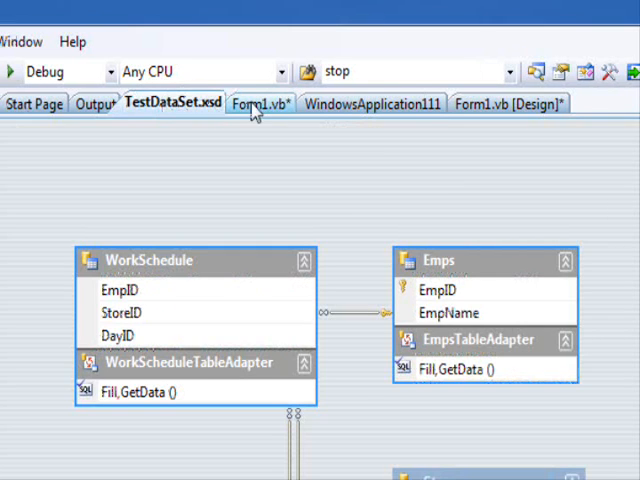
left_click(258, 103)
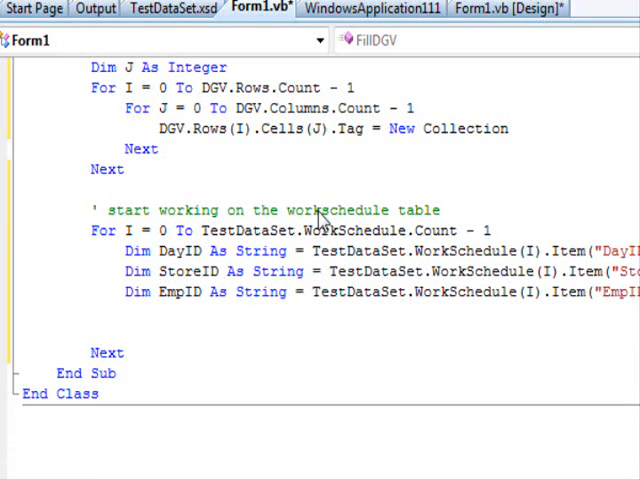
mouse_move(380, 192)
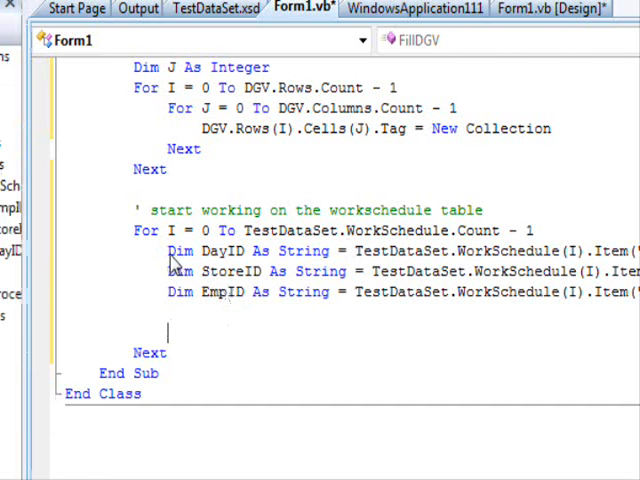
mouse_move(430, 222)
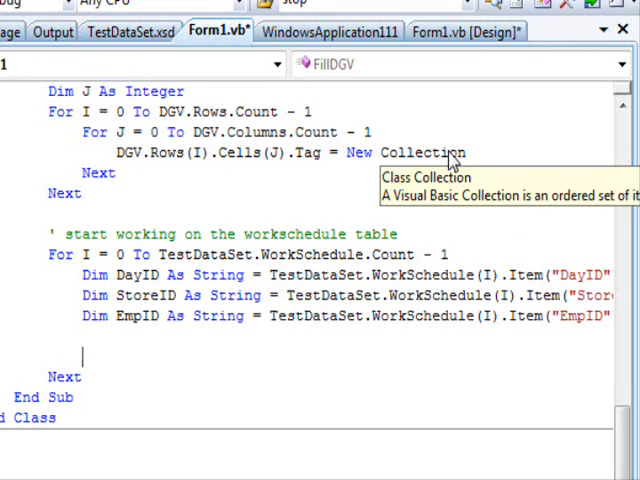
Declare RowNo As Integer = -1 under a 'find the row no' comment
type("Dim Row")
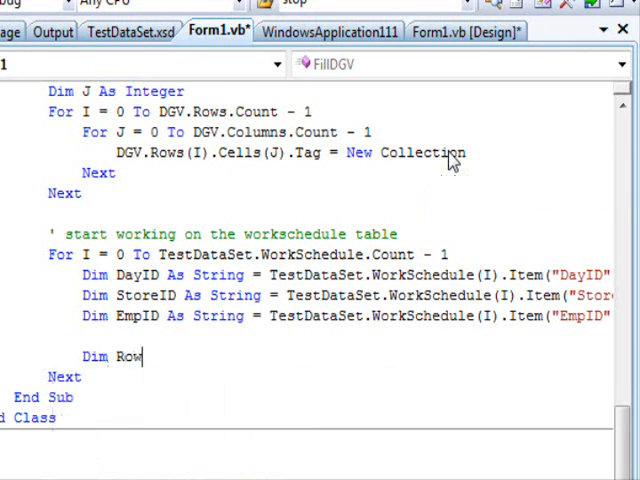
type("No As Integer = -1")
type("'")
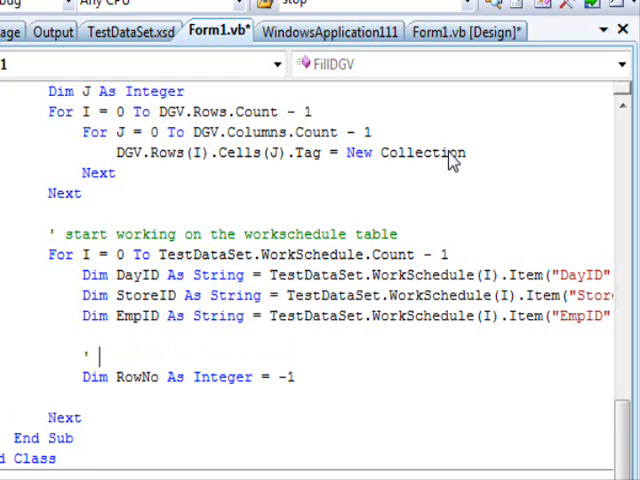
type("find the row")
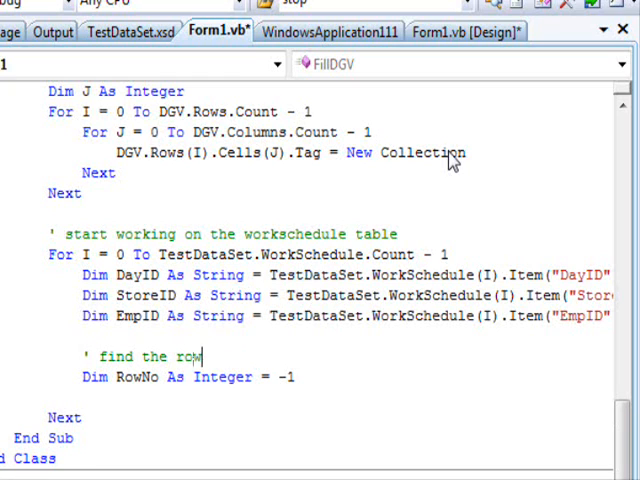
type("no")
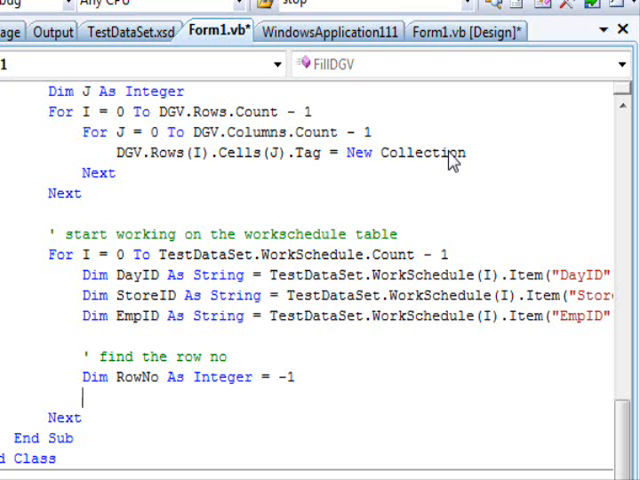
Loop J over DGV.Rows, setting RowNo = J where Rows(J).Tag equals StoreID
type("For")
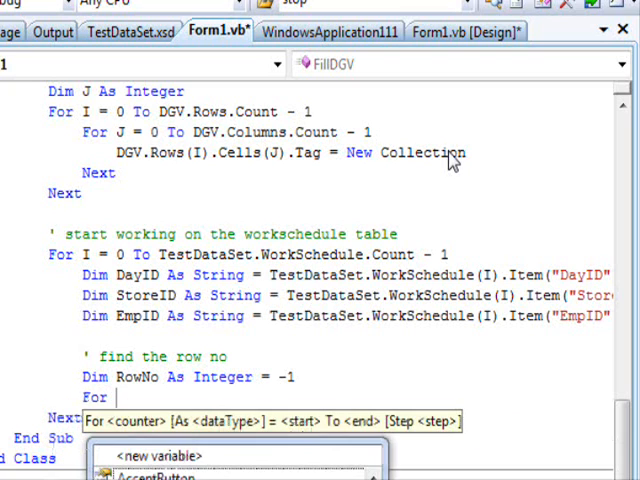
type("j=0 to")
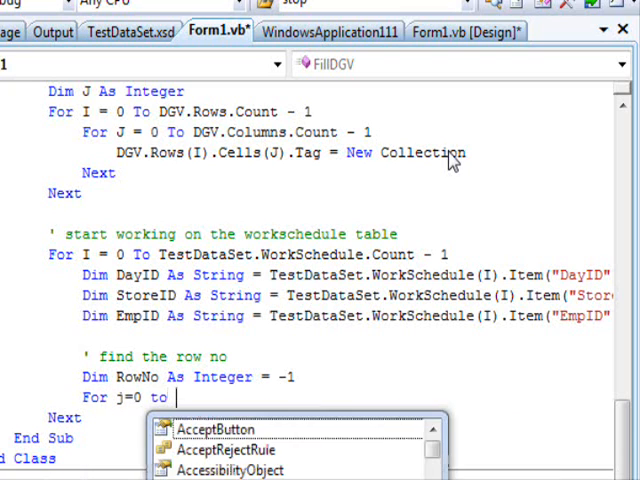
type("DGV.Rows.Count - 1")
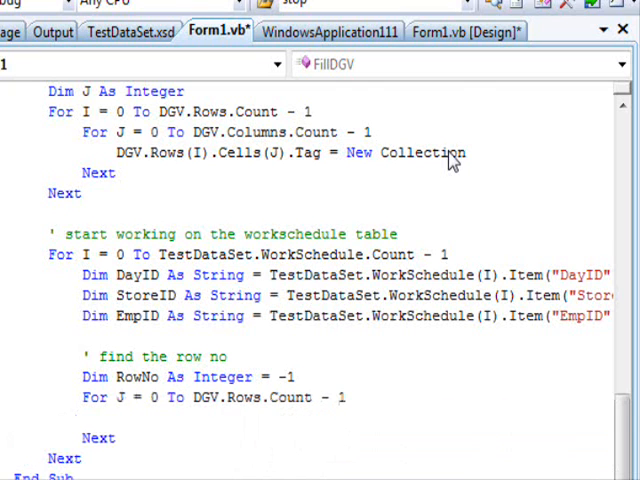
scroll("down", 3)
type("If DGV.Rows ")
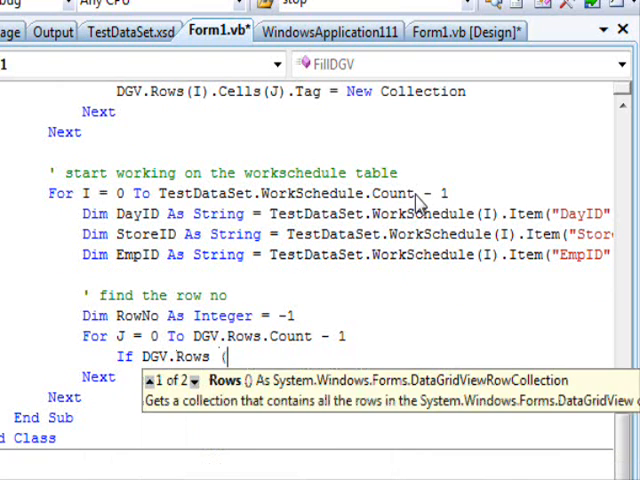
type("(J).Tag")
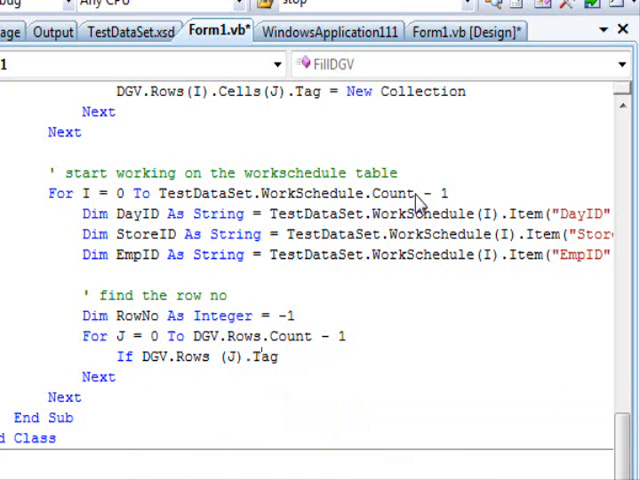
mouse_move(390, 320)
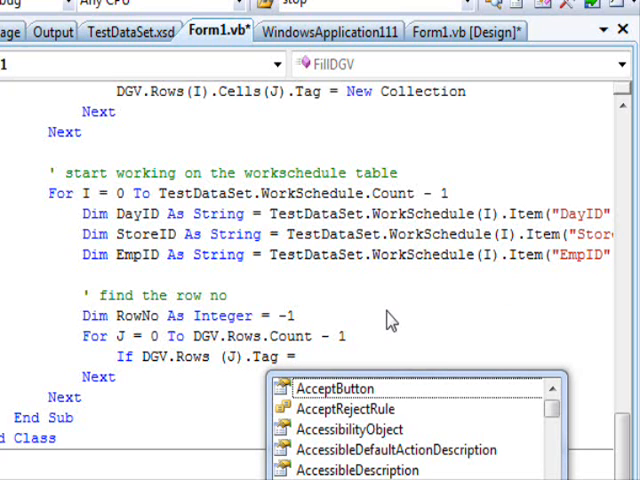
type("sto")
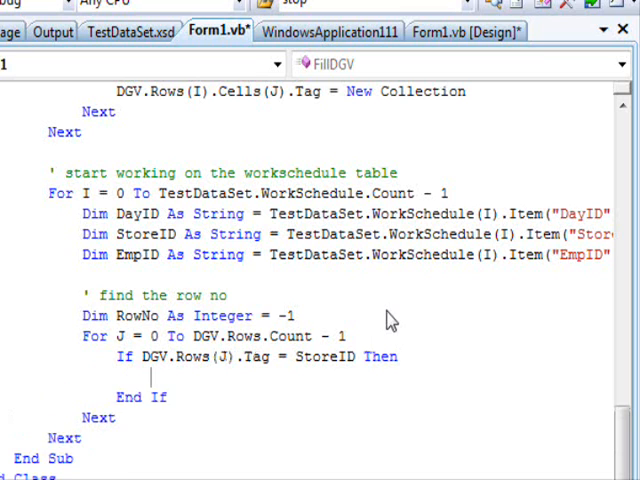
type("RowNo =")
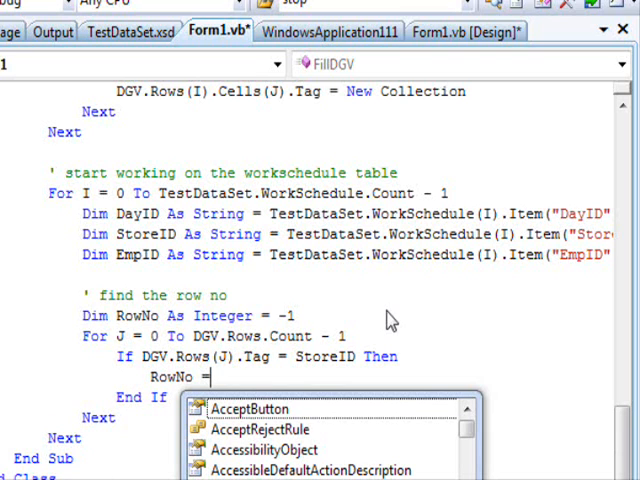
type("j")
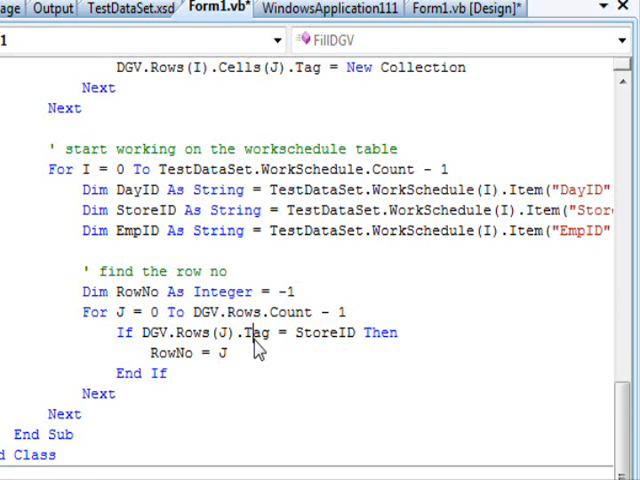
scroll("up", 3)
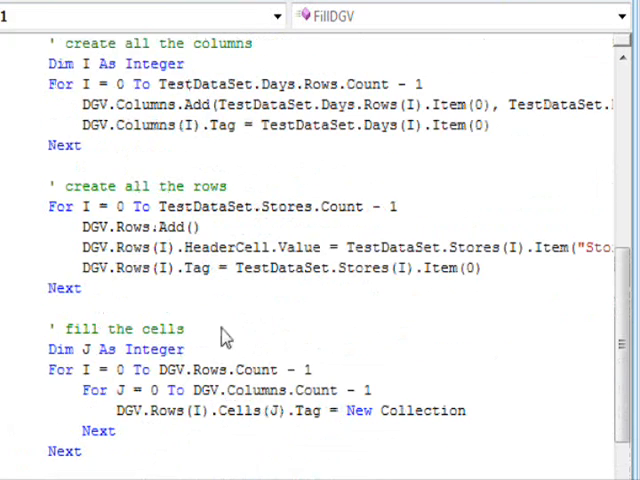
double_click(195, 186)
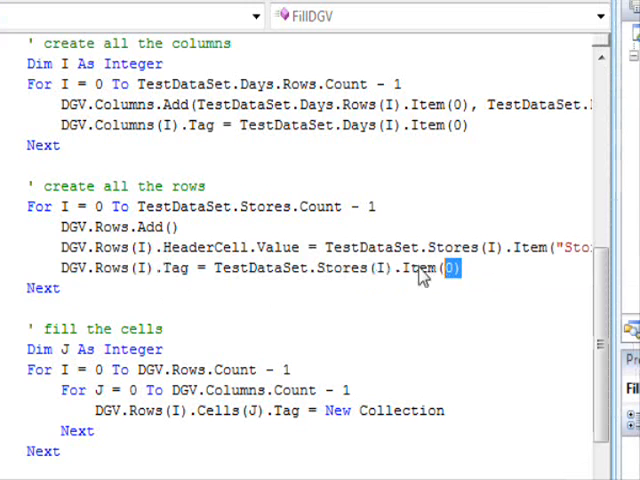
scroll("down", 3)
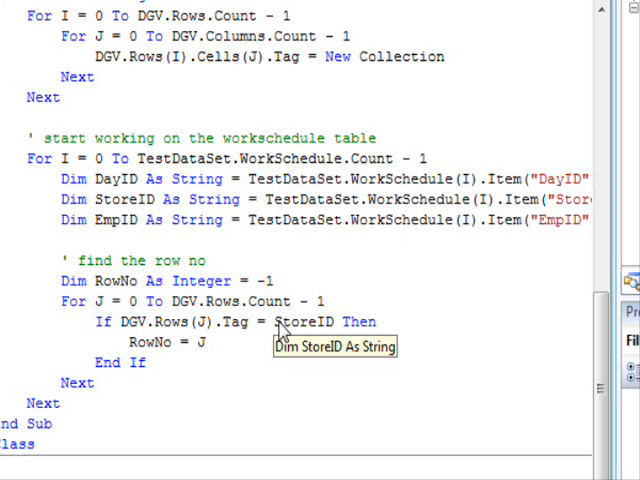
scroll("down", 3)
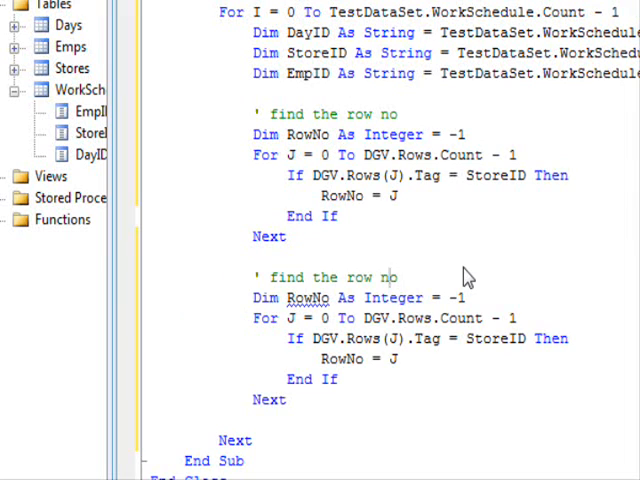
Adapt the copied row search into a 'find the column no' block using ColumnNo, DGV.Columns and DayID
type("column")
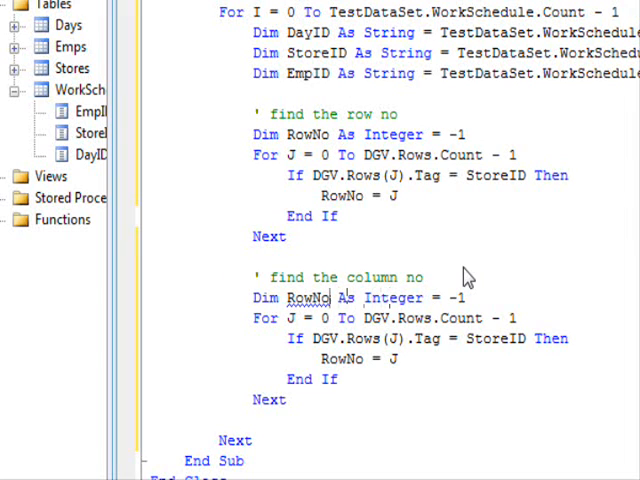
type("ColumnNo")
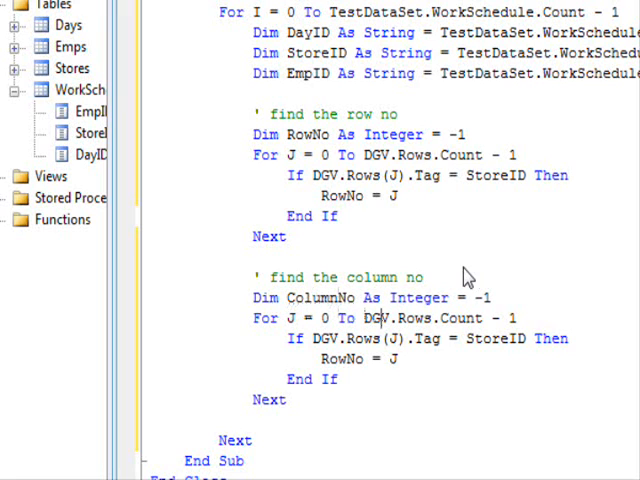
type("column")
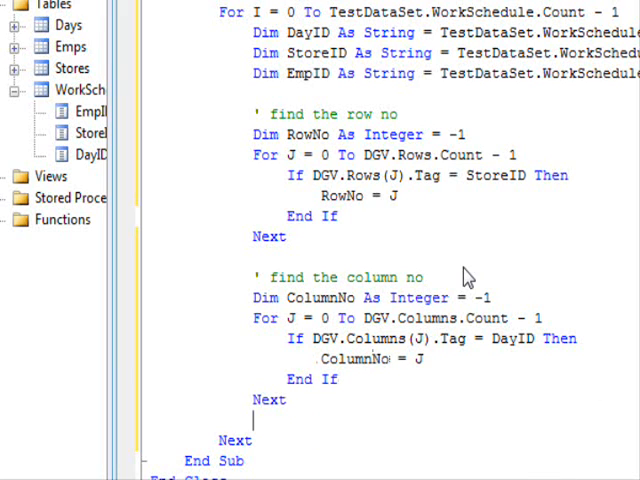
scroll("down", 3)
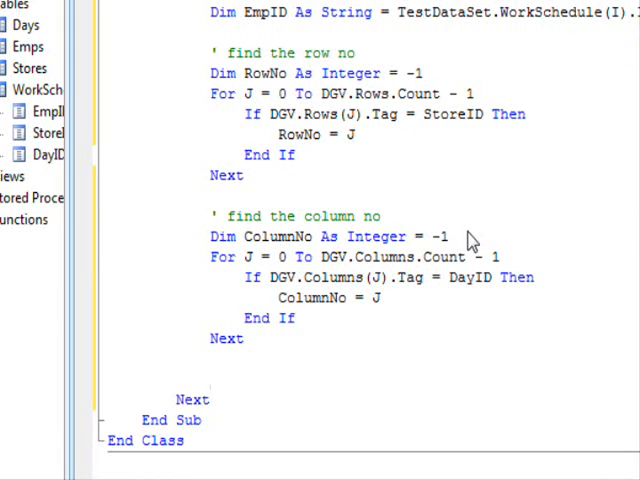
Add a 'find the name of the emp' comment and declare NME As String
left_click(207, 378)
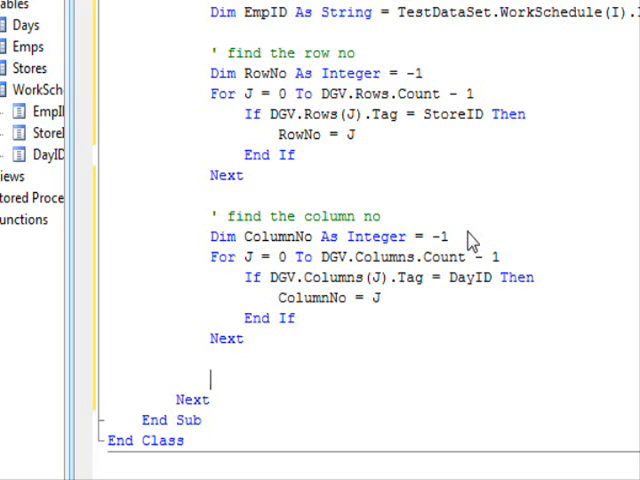
type("'")
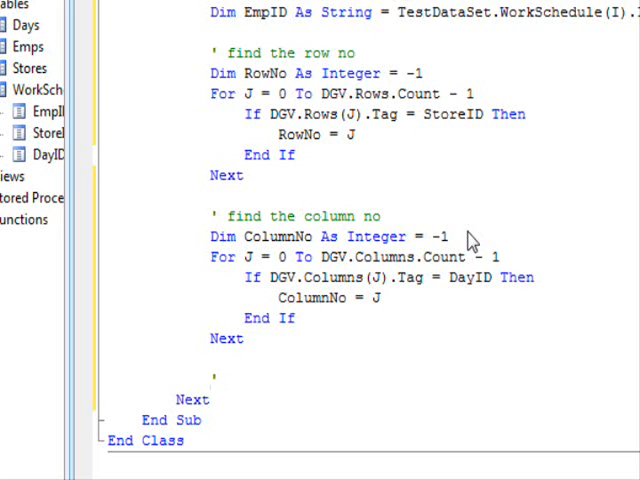
type("fi")
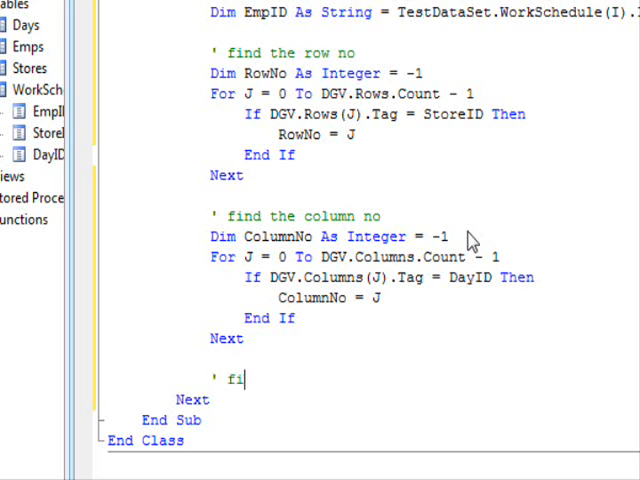
type("nd the name of h")
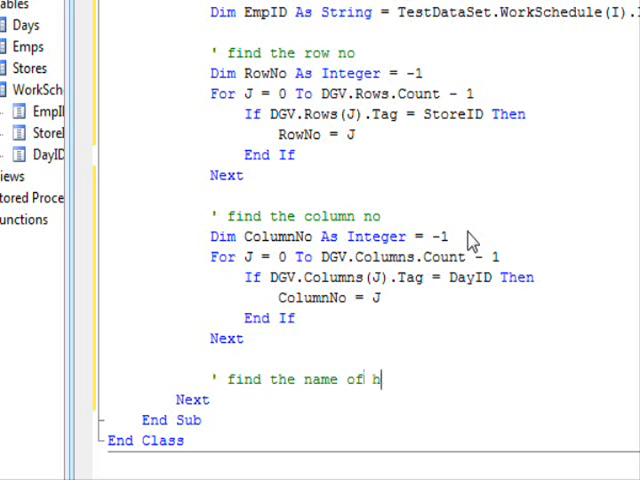
type("t")
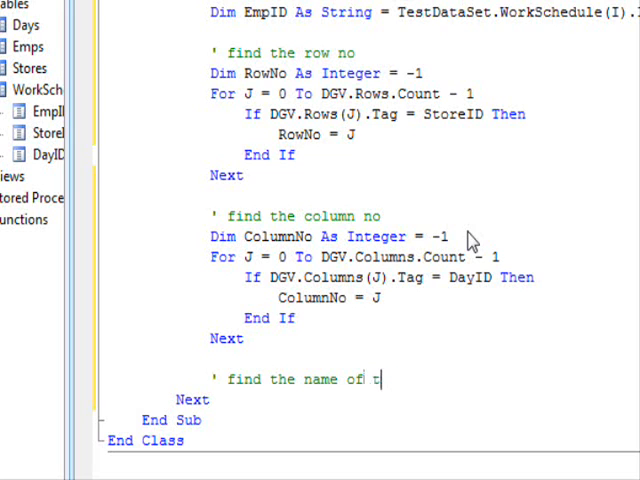
type("he emp")
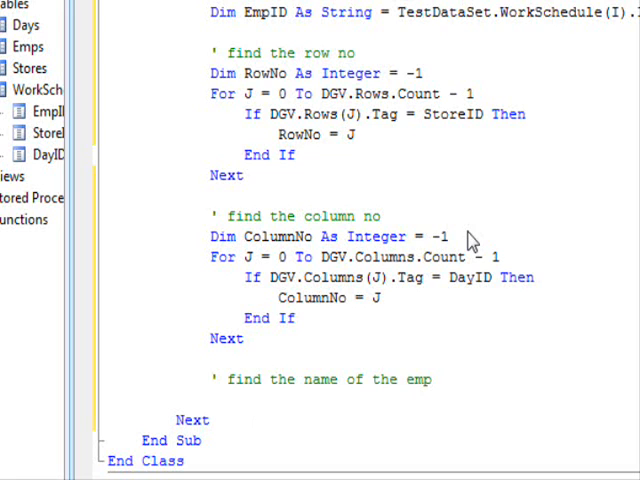
type("Dim")
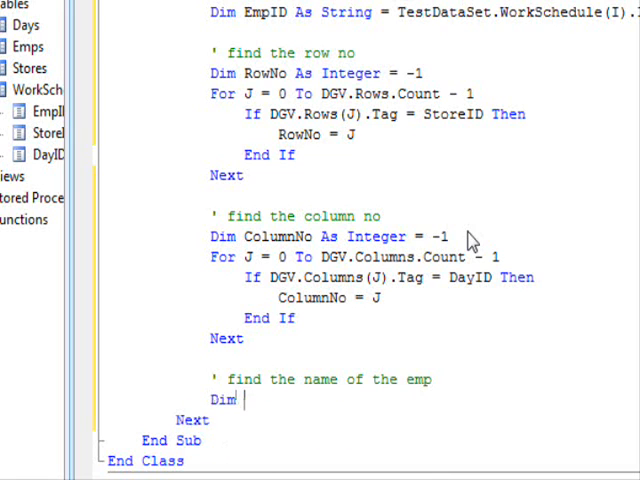
type("NME As st")
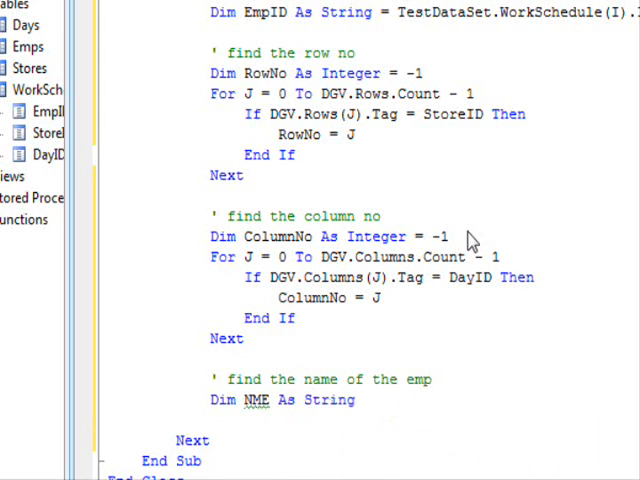
Loop through TestDataSet.Emps with an If matching each row's EmpID
type("For j=0 to")
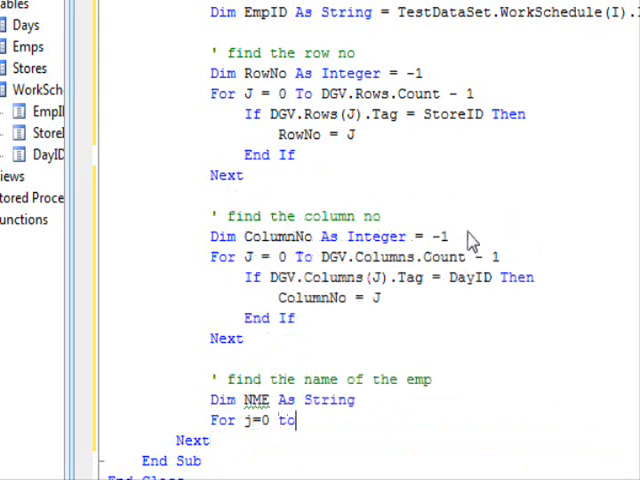
type("test")
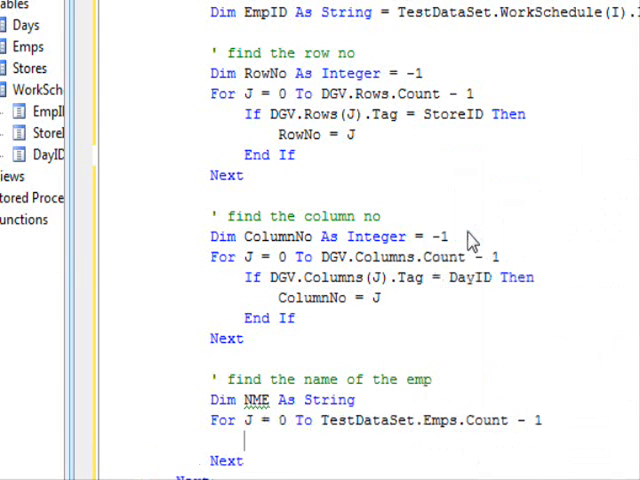
type("If")
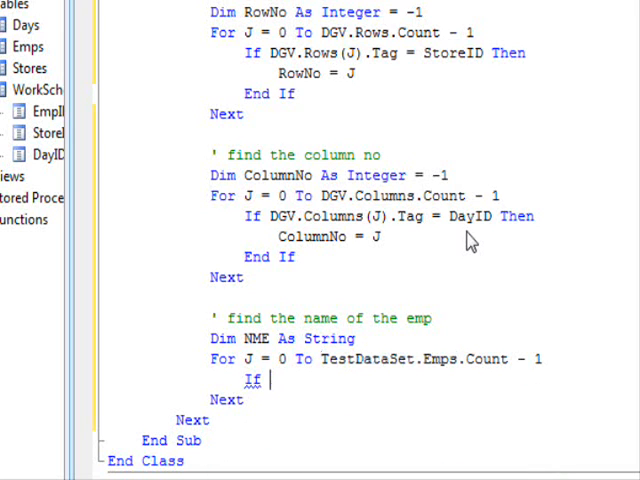
type("TestDataSet.Emps")
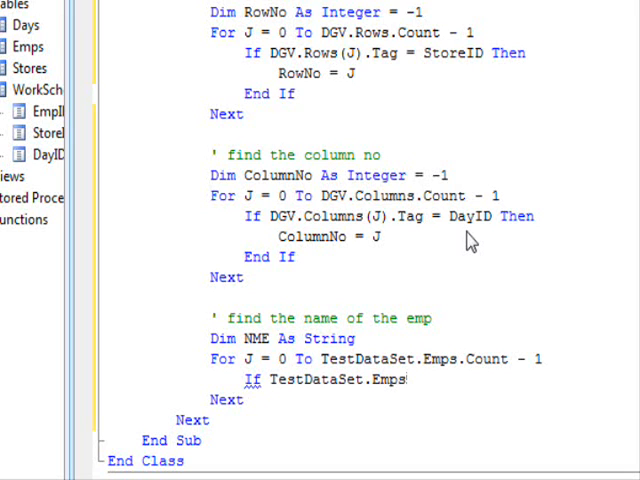
type("(")
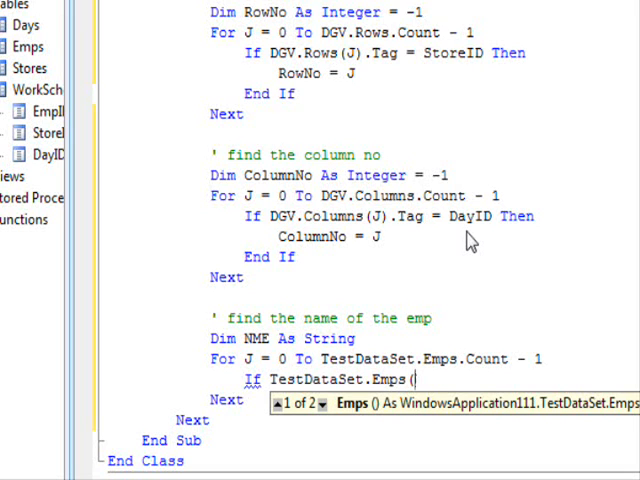
type("J).")
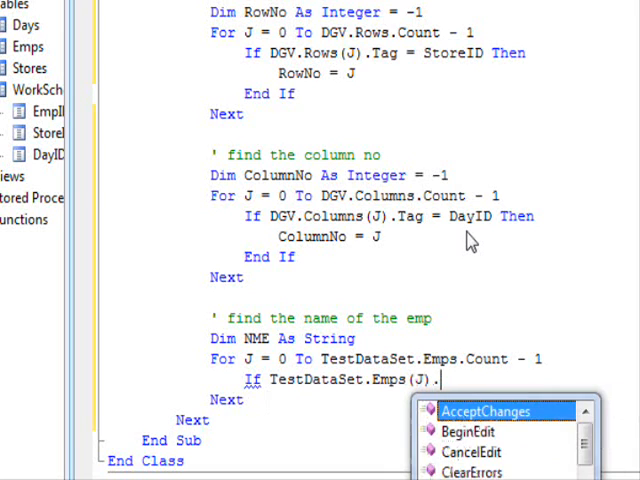
type("it")
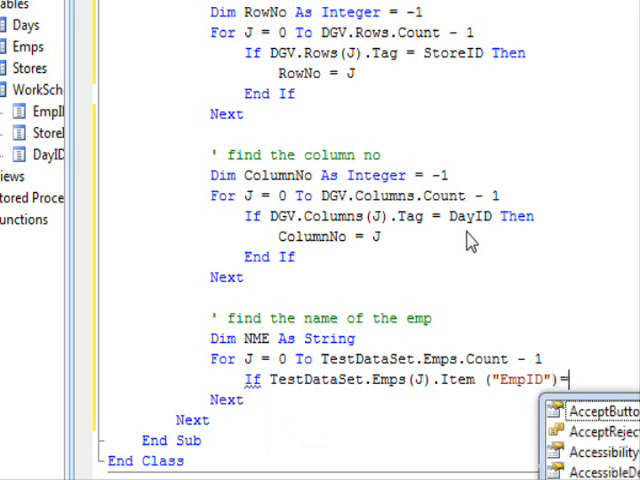
type("EmpID th")
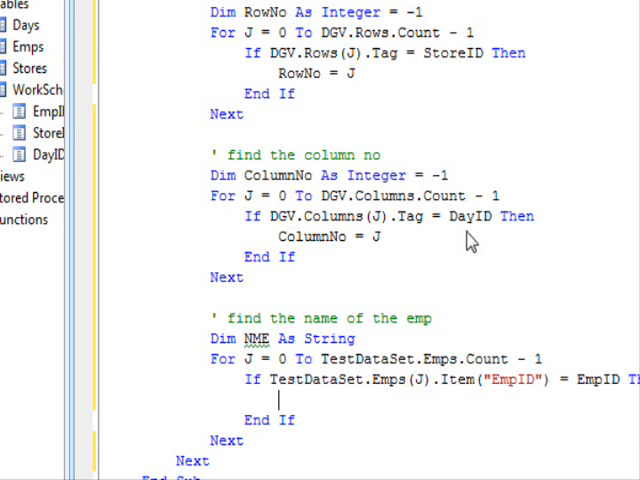
Assign the matching row's Item("EmpName") to NME
type("NME=")
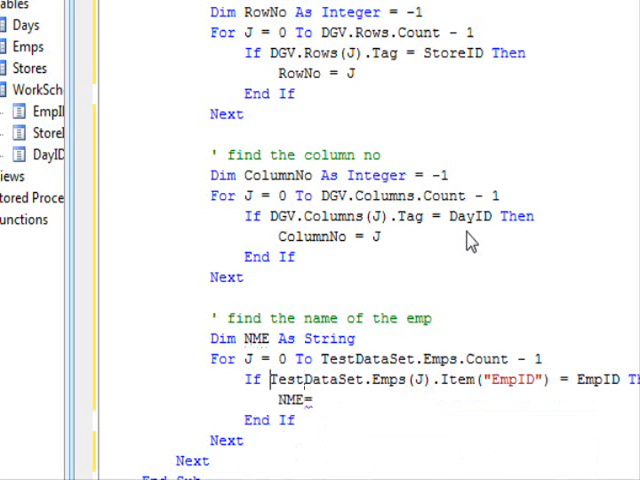
double_click(380, 380)
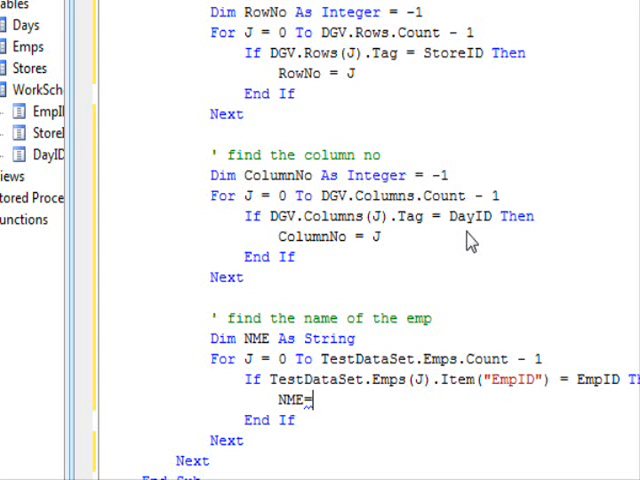
type("TestDataSet.Emps(J).Item(\"EmpID\")")
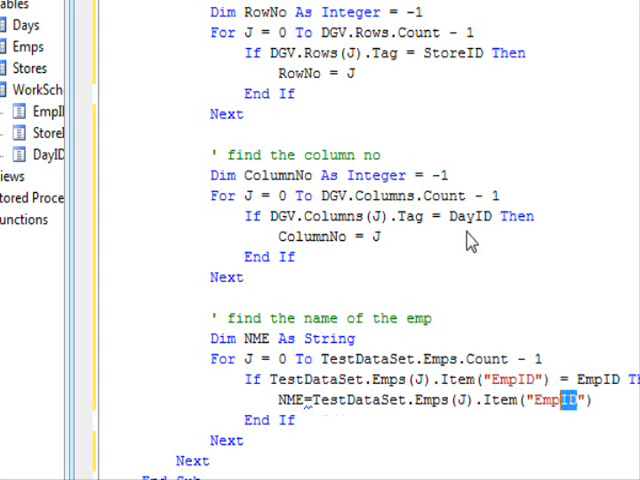
left_click(257, 103)
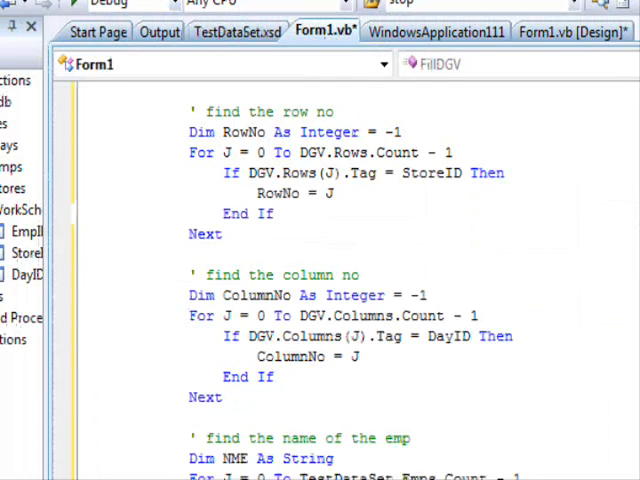
scroll("down", 3)
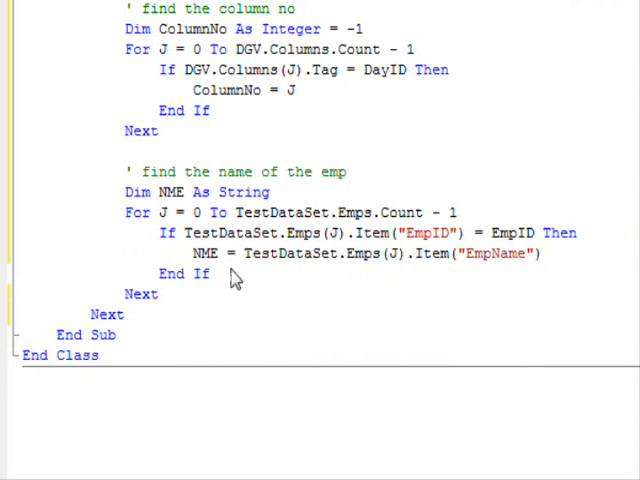
mouse_move(232, 295)
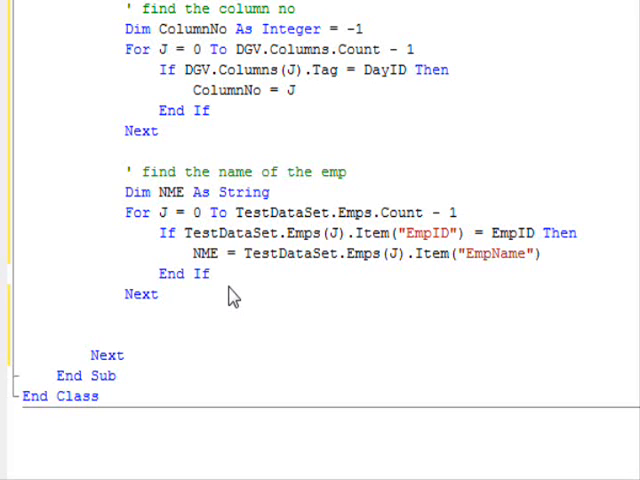
Declare C As Collection and set it to DGV.Rows(RowNo).Cells(ColumnNo).Tag under an 'add the values' comment
type("' add the va")
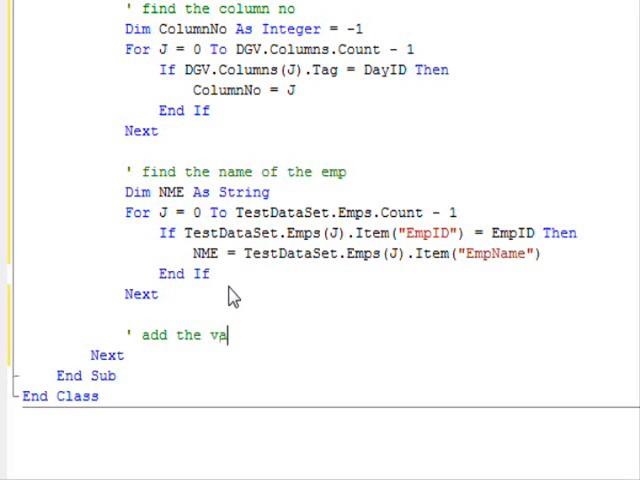
type("lues to the correspoding")
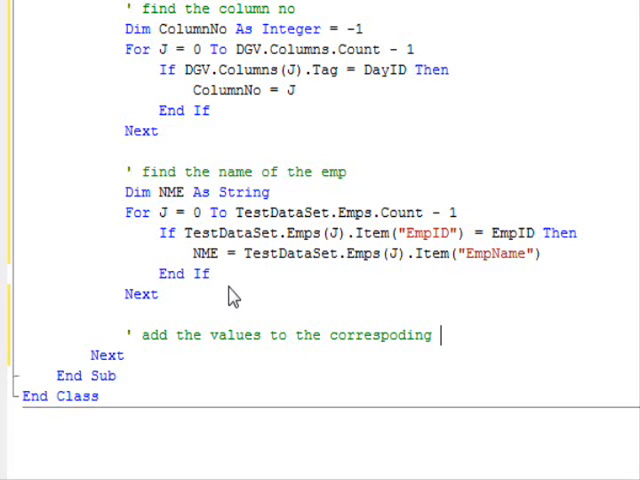
type("cell")
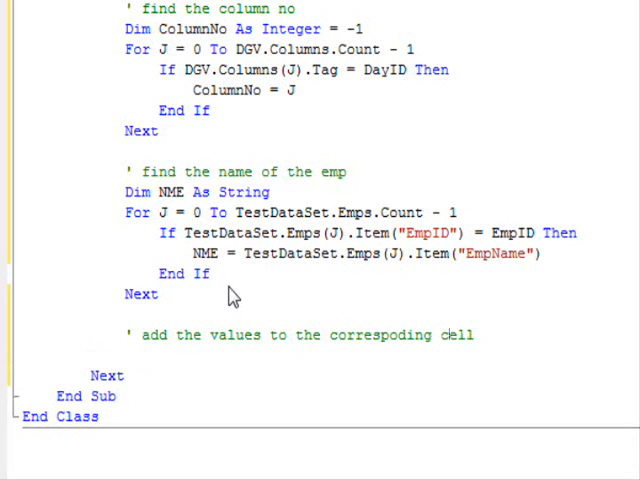
type("dgv")
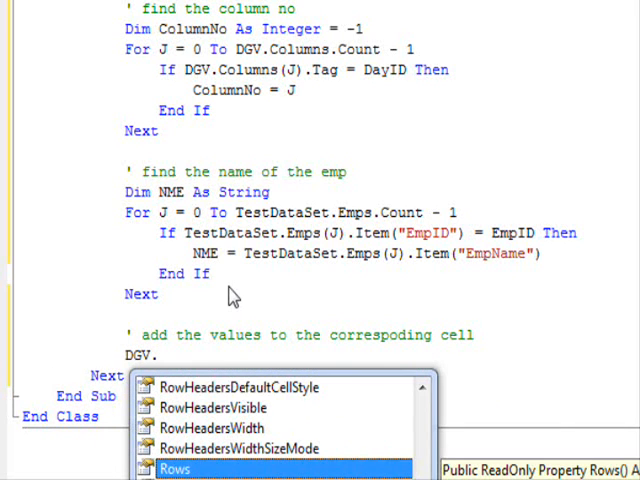
double_click(174, 468)
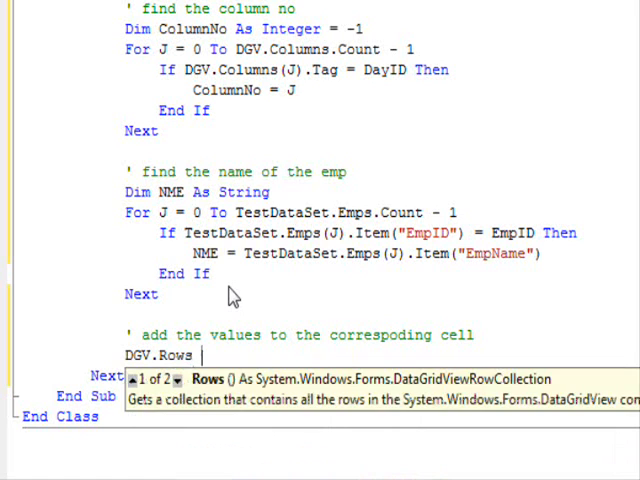
type("(RowNo")
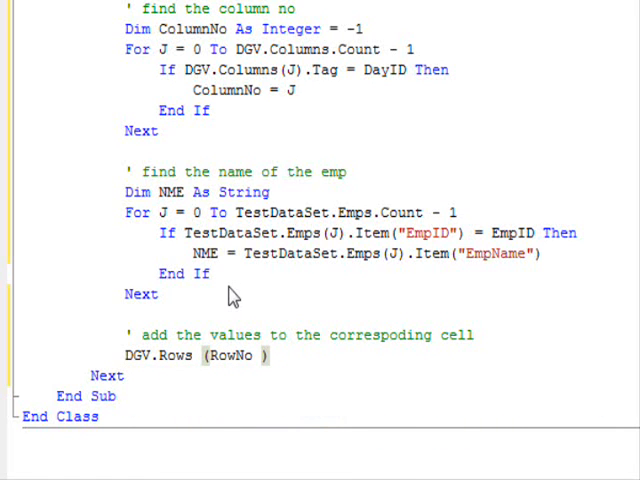
type("dim")
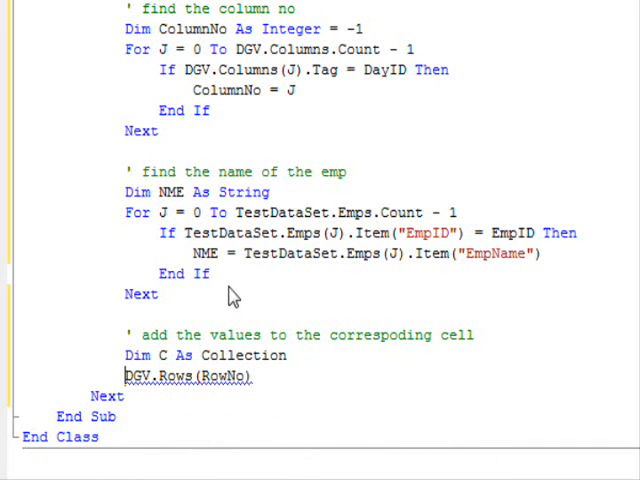
type("c=")
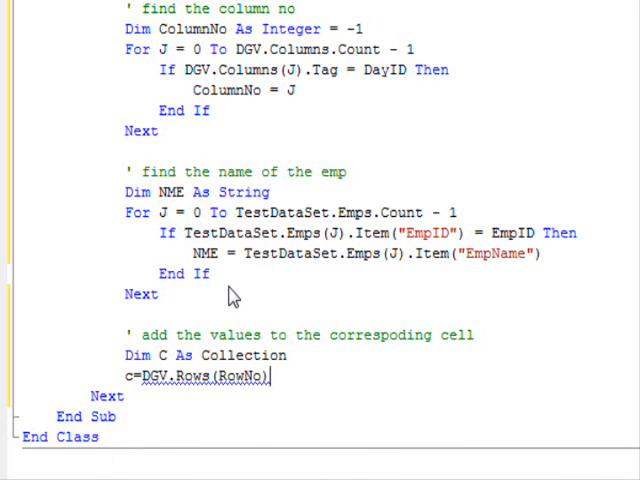
type(".Cells (")
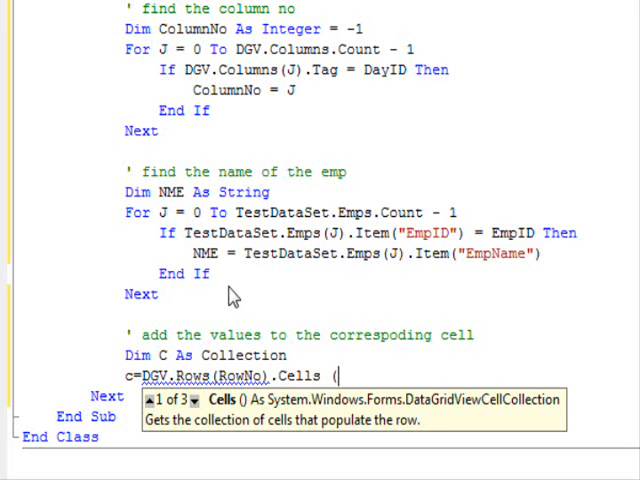
type("columnno")
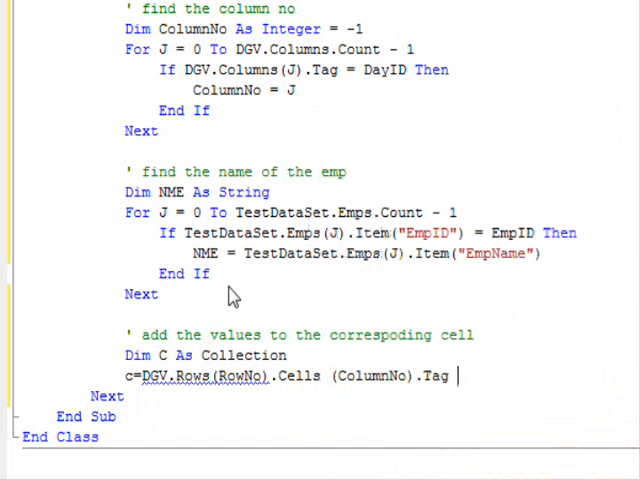
Scroll to the C = DGV.Rows(RowNo).Cells(ColumnNo).Tag line and add a blank line after it
scroll("down", 3)
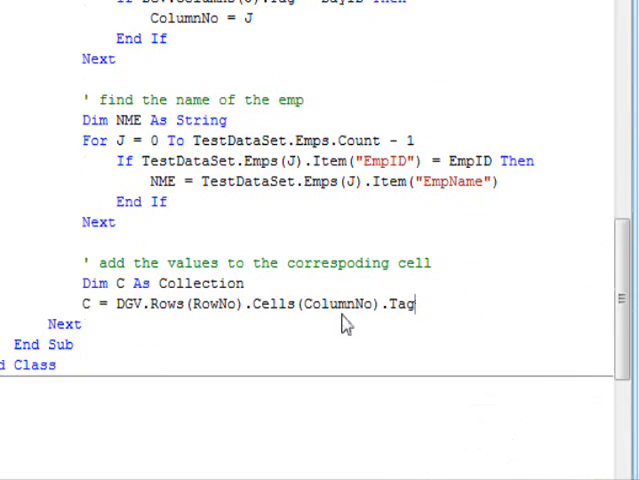
scroll("up", 3)
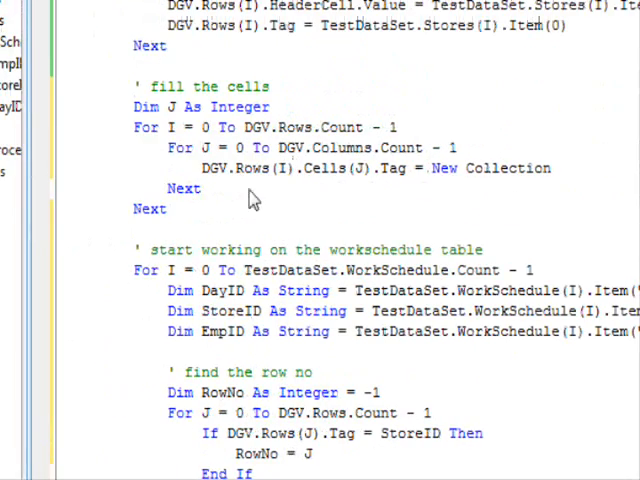
mouse_move(490, 200)
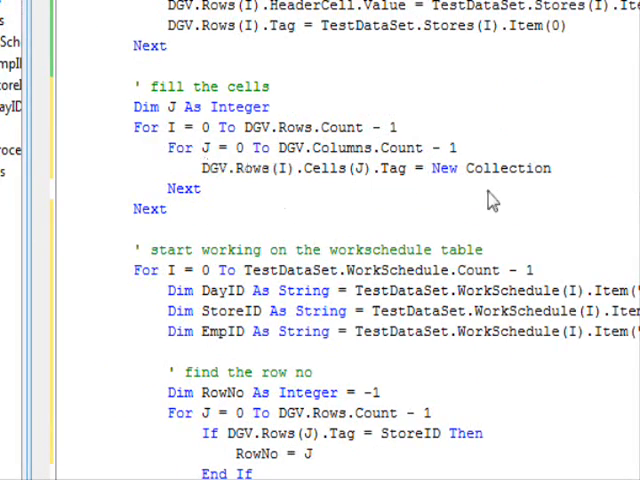
scroll("down", 3)
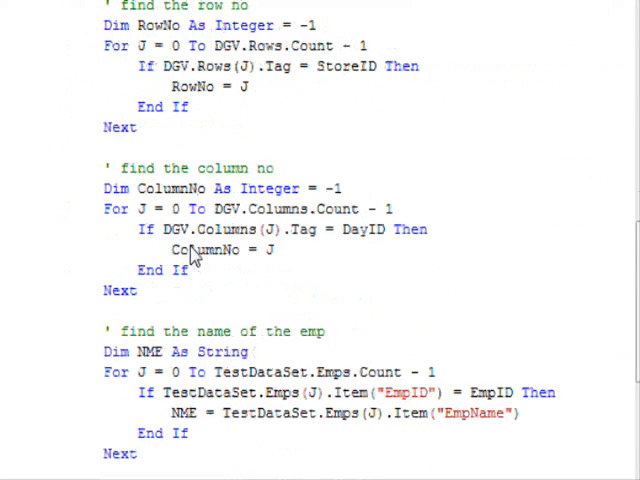
scroll("down", 3)
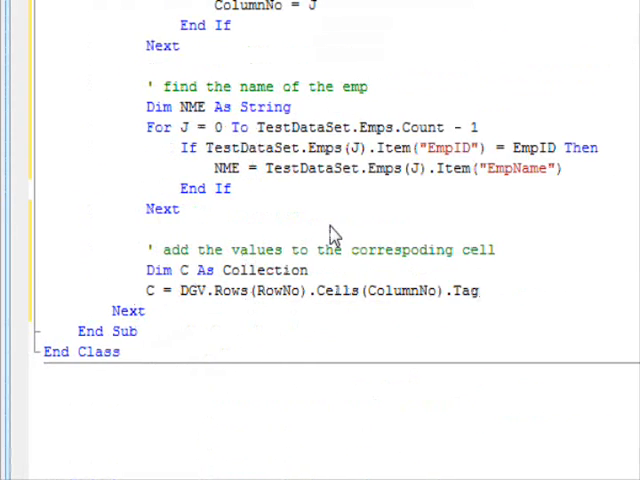
left_click(485, 291)
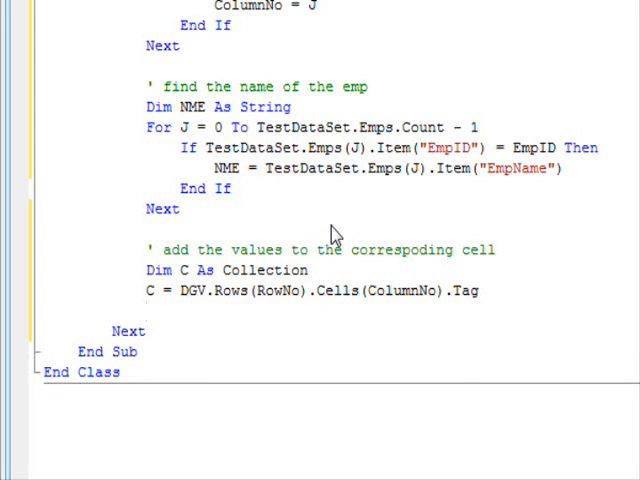
Add EmpID and NME to collection C, defaulting NME to an empty string
type("C.Add")
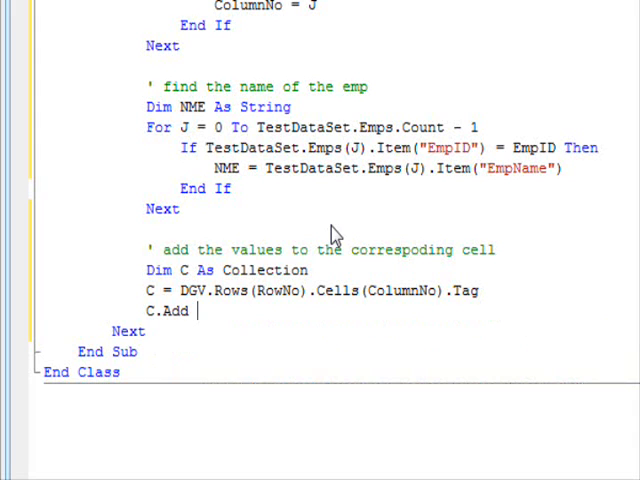
type("empl")
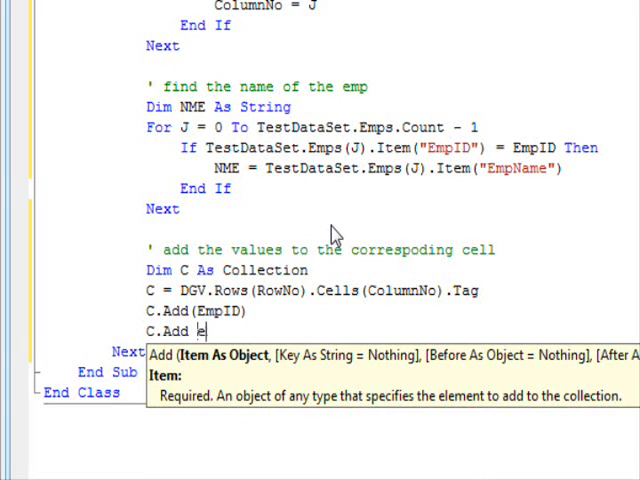
type("me")
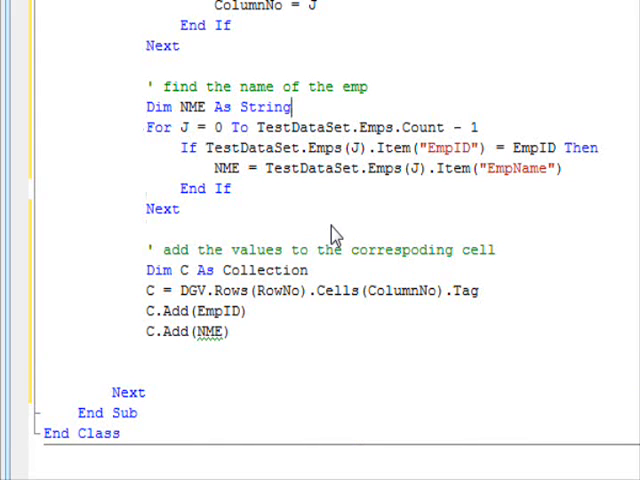
type("= \"\"")
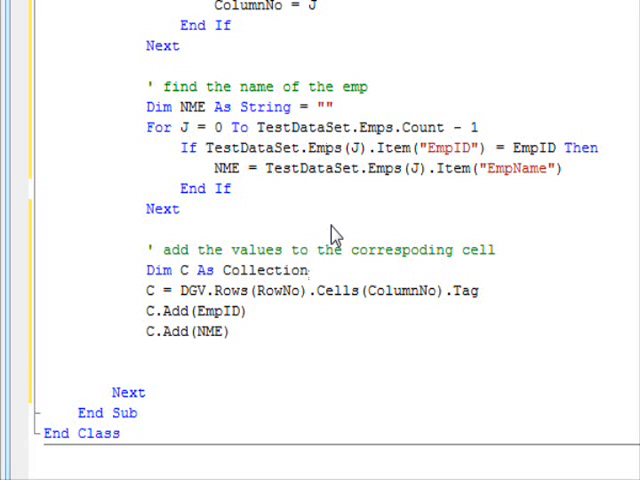
Call UpdateCellInfo(RowNo, ColumnNo) under an 'update display of the cell' comment
type("' updae")
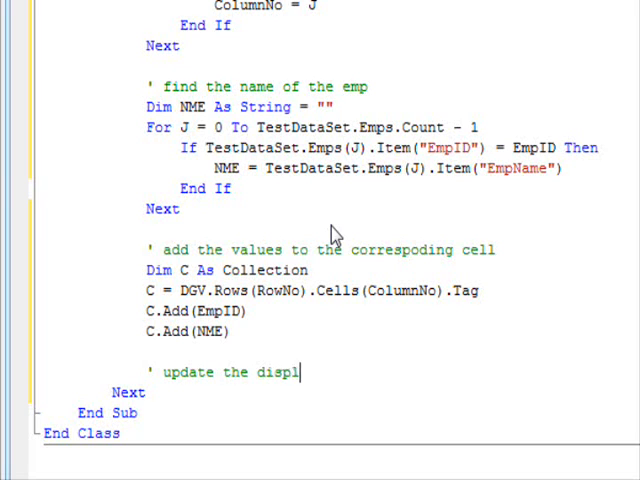
type("ay of the cell")
type("UpdateCell")
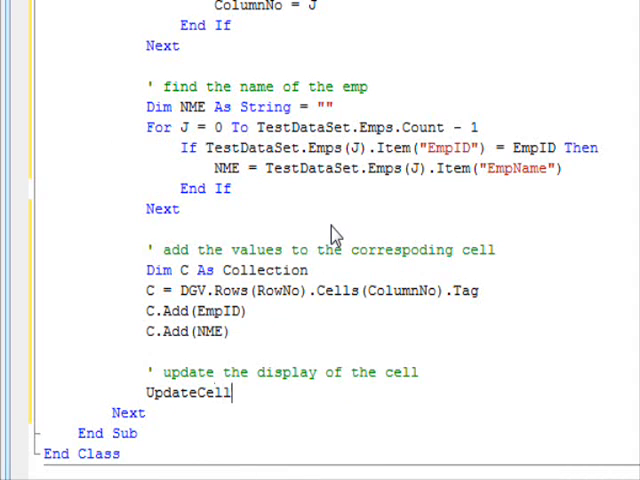
type("Info")
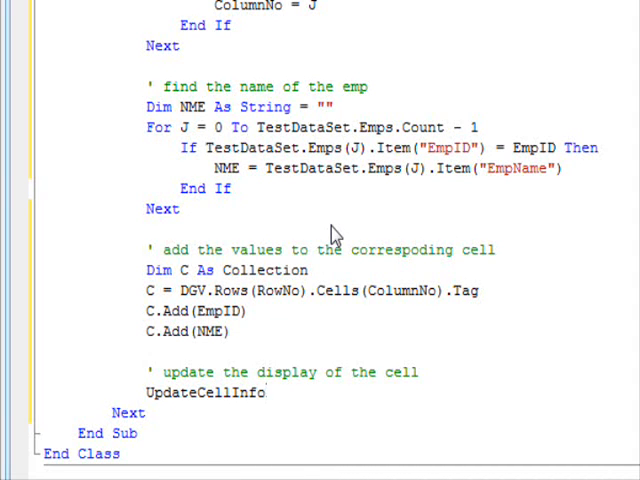
type("(row")
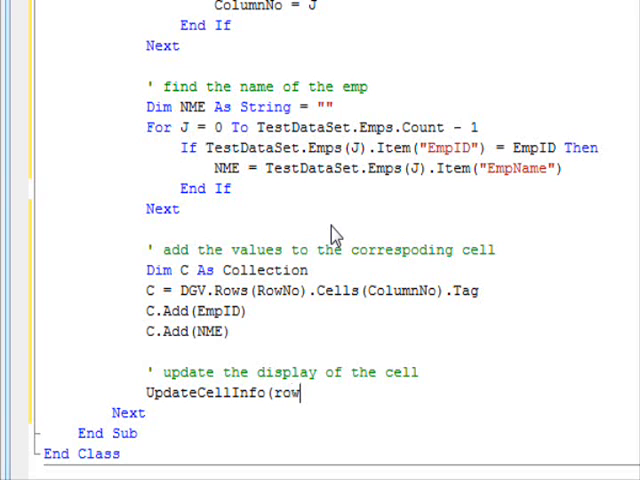
type("no,c")
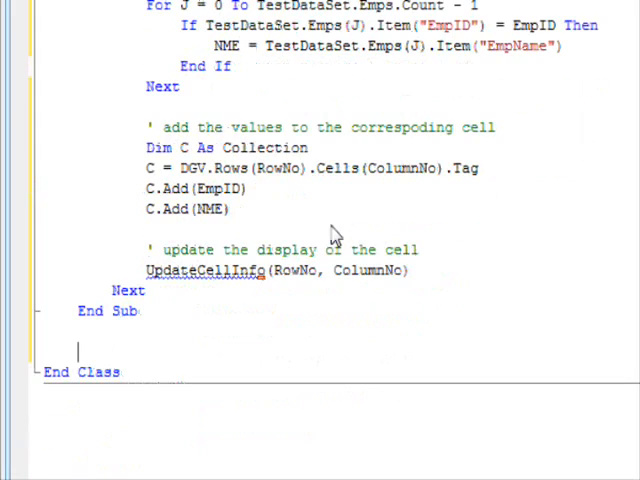
mouse_move(390, 195)
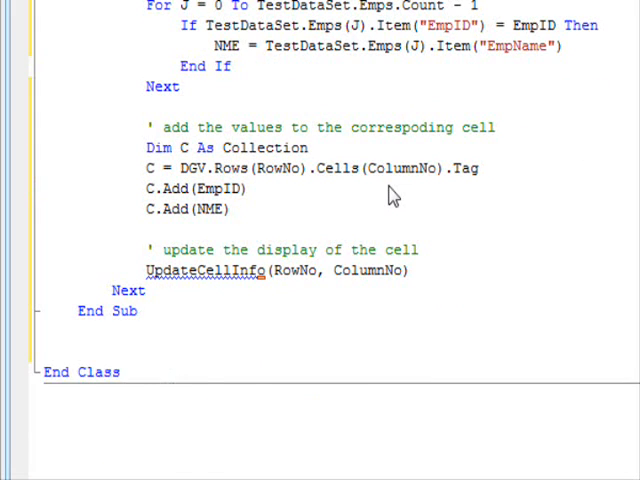
Declare Public Sub UpdateCellInfo(ByVal RN As Integer, ByVal CN As Integer) below End Sub
type("Public Sub")
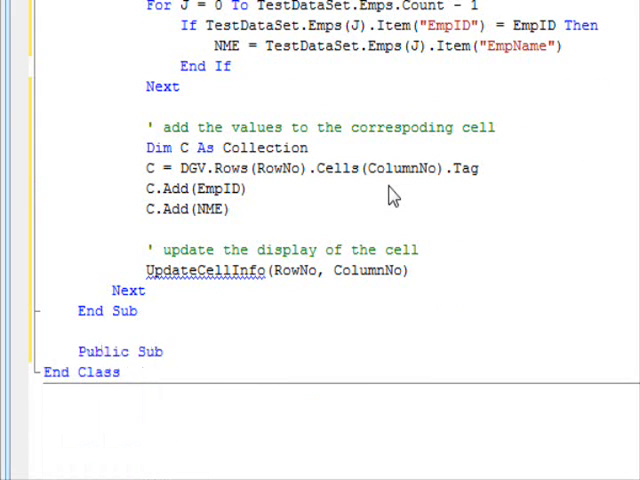
type("UpdateCel")
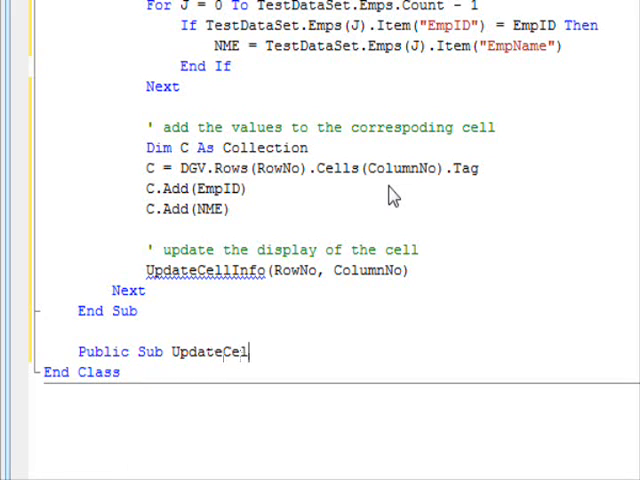
type("lInfo(")
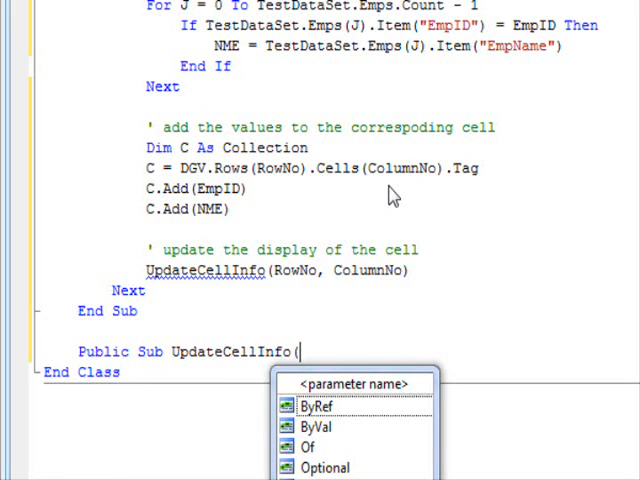
type("RN As integer ,")
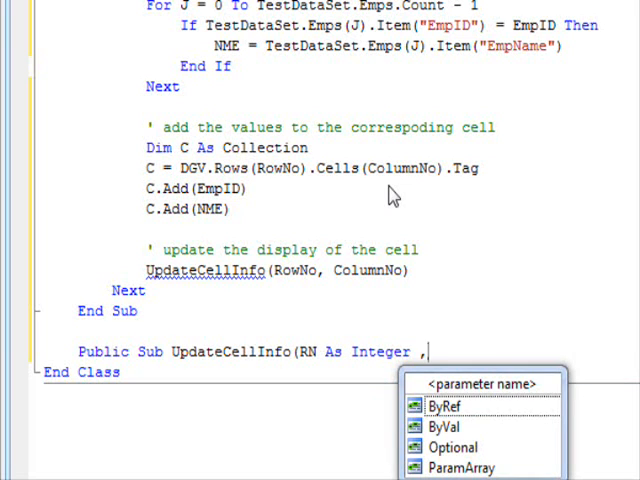
type("CN As in")
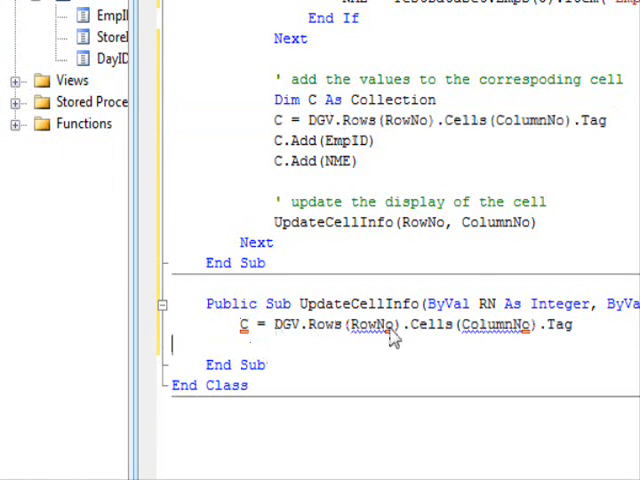
Fetch the cell's Tag collection with RN and CN, declare S = "" and I, and start a For loop
double_click(357, 324)
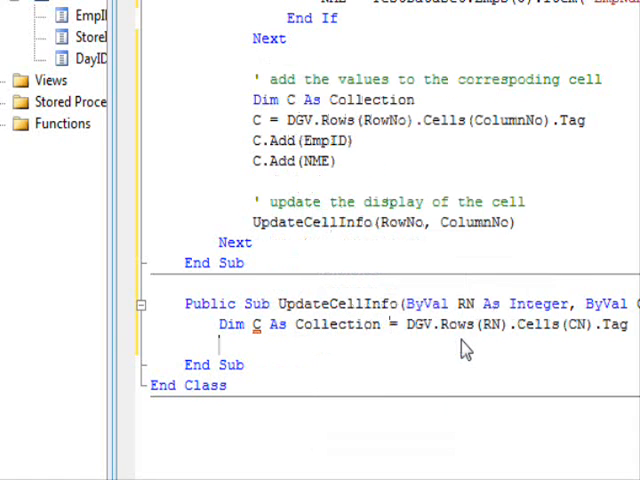
type("Dim S")
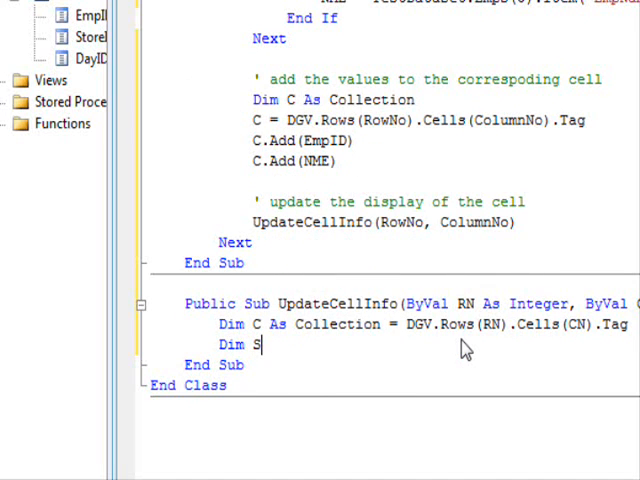
type("As String =\"\"")
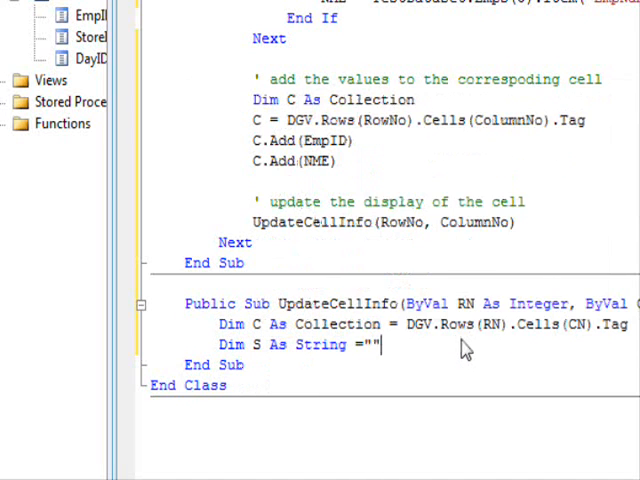
type("Dim I a")
type("For i=0")
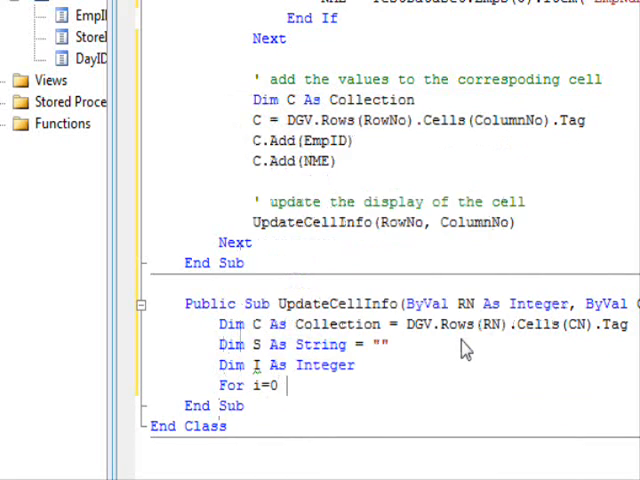
type("to")
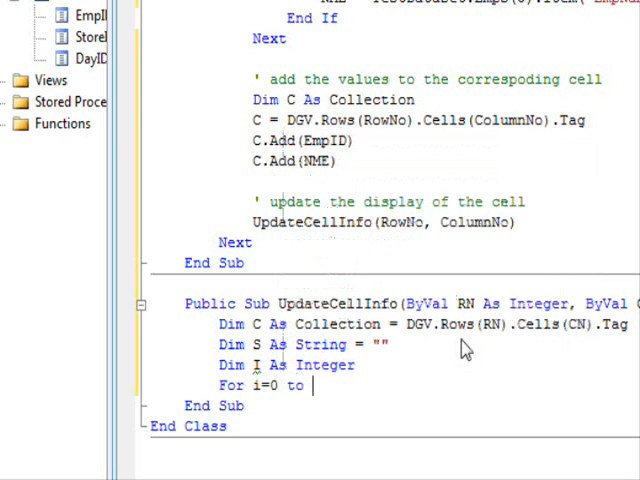